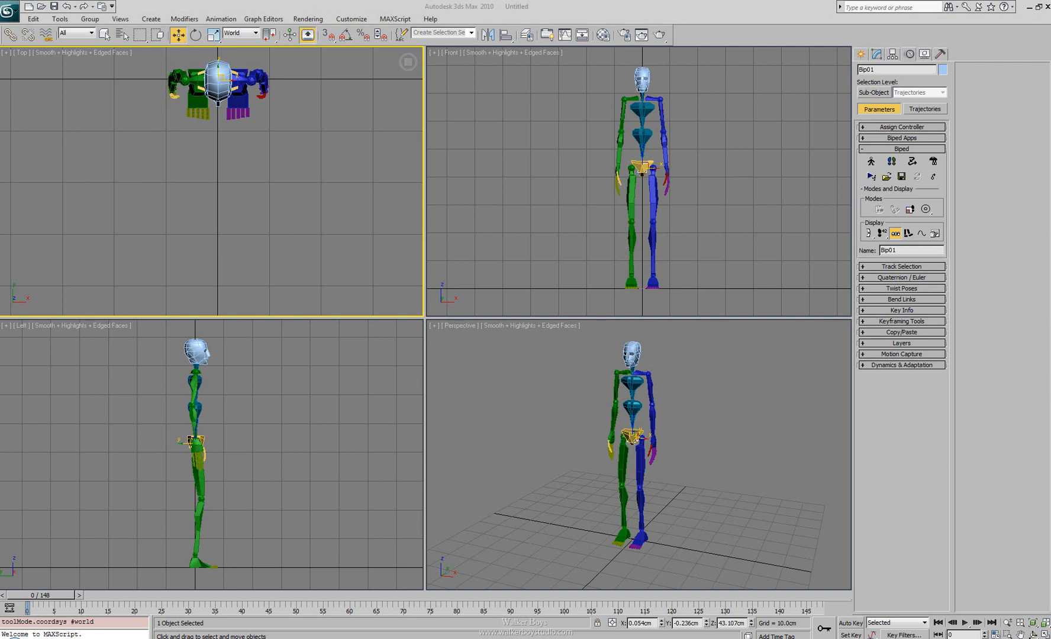
{"action": "mouse_move", "coordinate": [980, 165]}
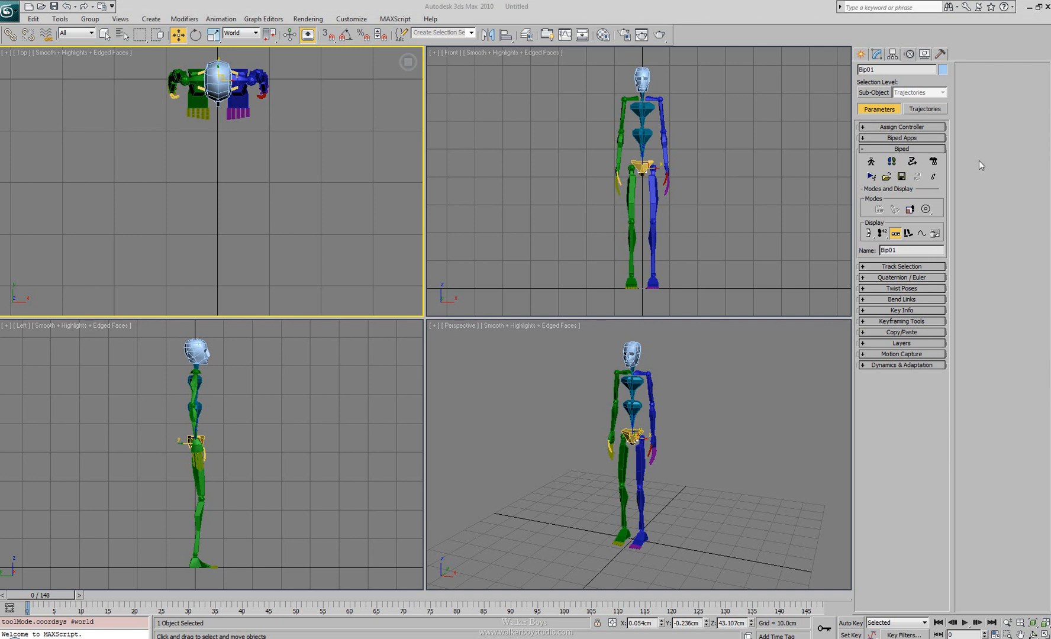
{"action": "mouse_move", "coordinate": [891, 160]}
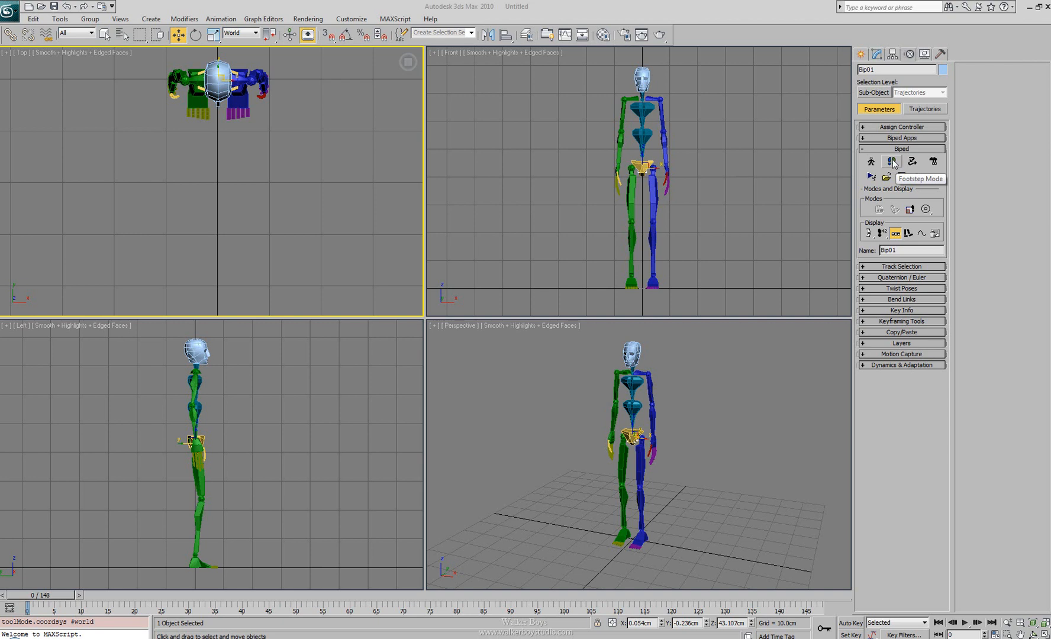
Turn on Footstep Mode for the biped in the Motion panel's Biped rollout.
{"action": "left_click", "coordinate": [901, 149]}
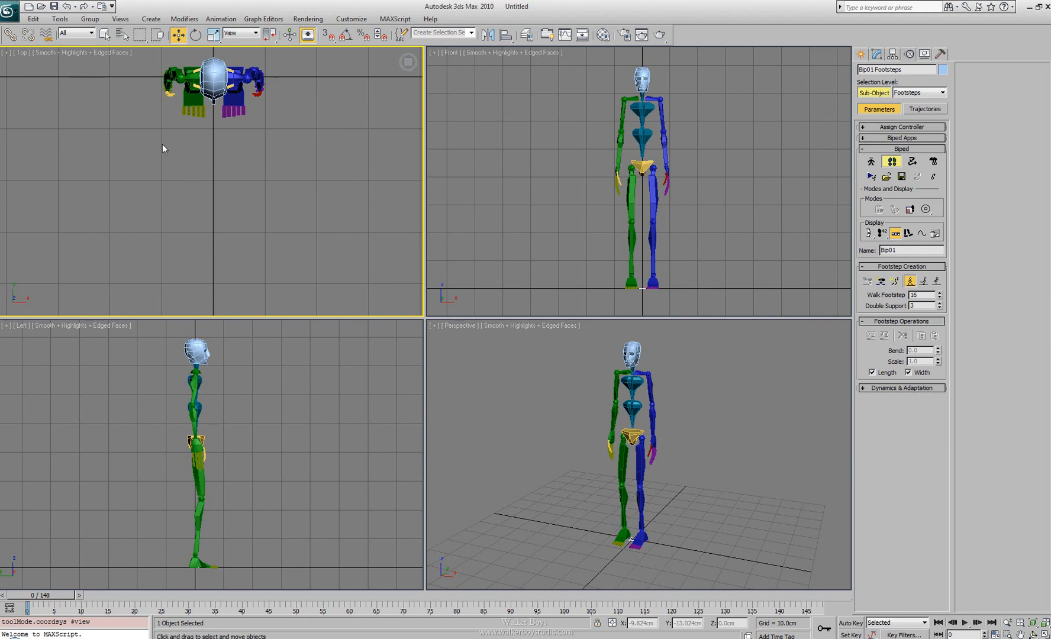
{"action": "mouse_move", "coordinate": [195, 161]}
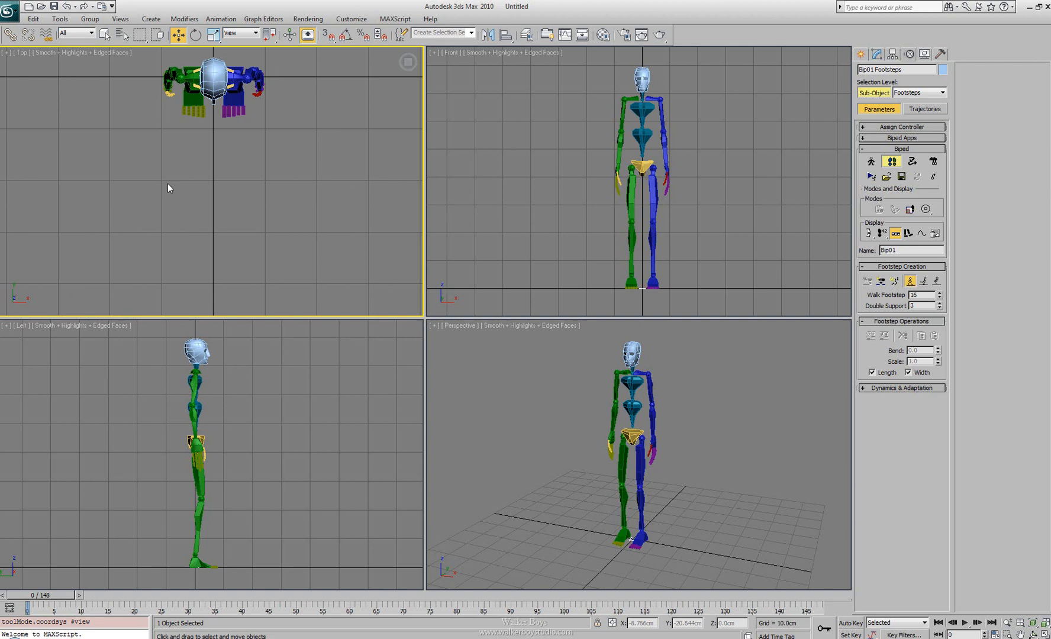
{"action": "mouse_move", "coordinate": [194, 184]}
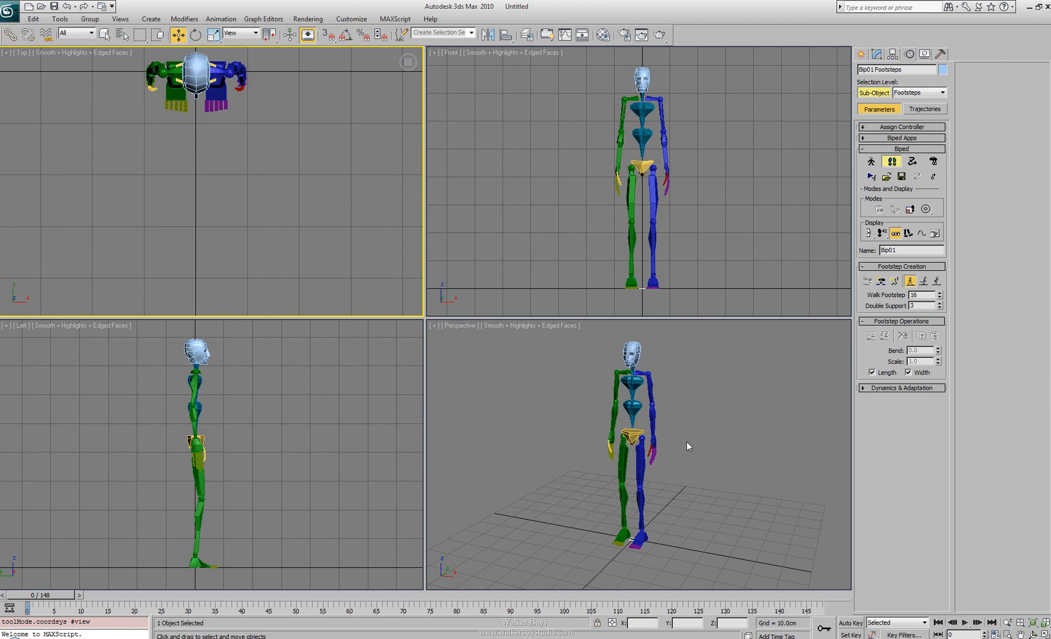
{"action": "mouse_move", "coordinate": [966, 406]}
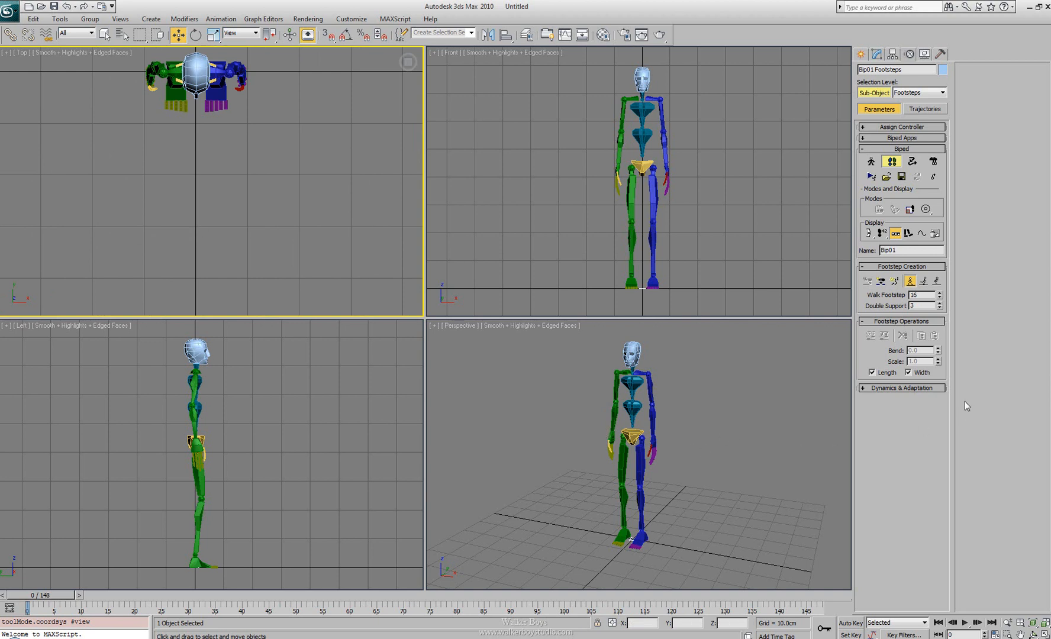
{"action": "mouse_move", "coordinate": [996, 273]}
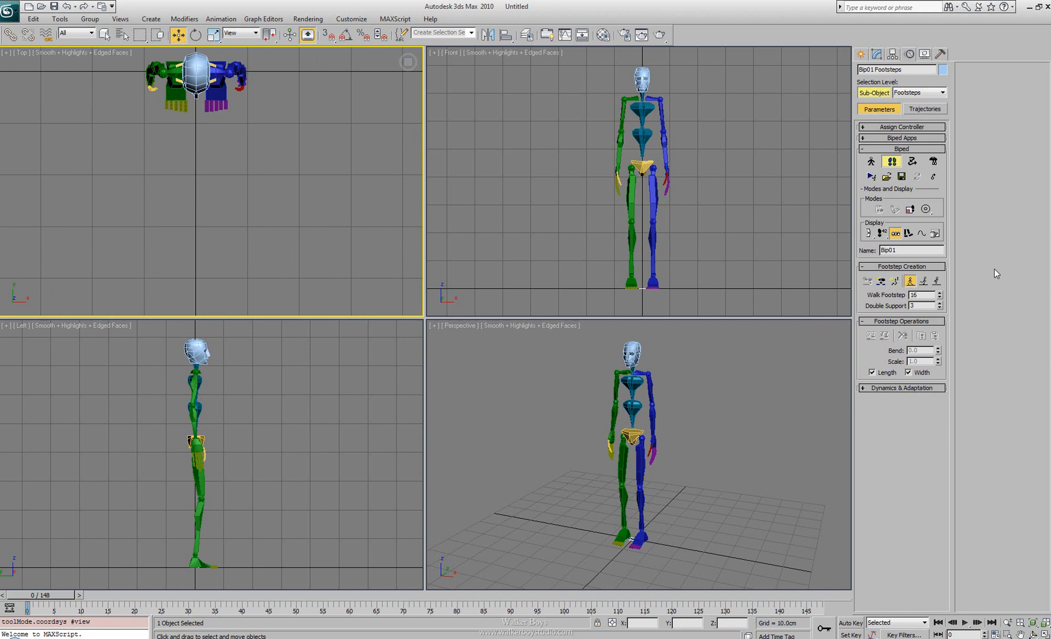
{"action": "mouse_move", "coordinate": [1013, 293]}
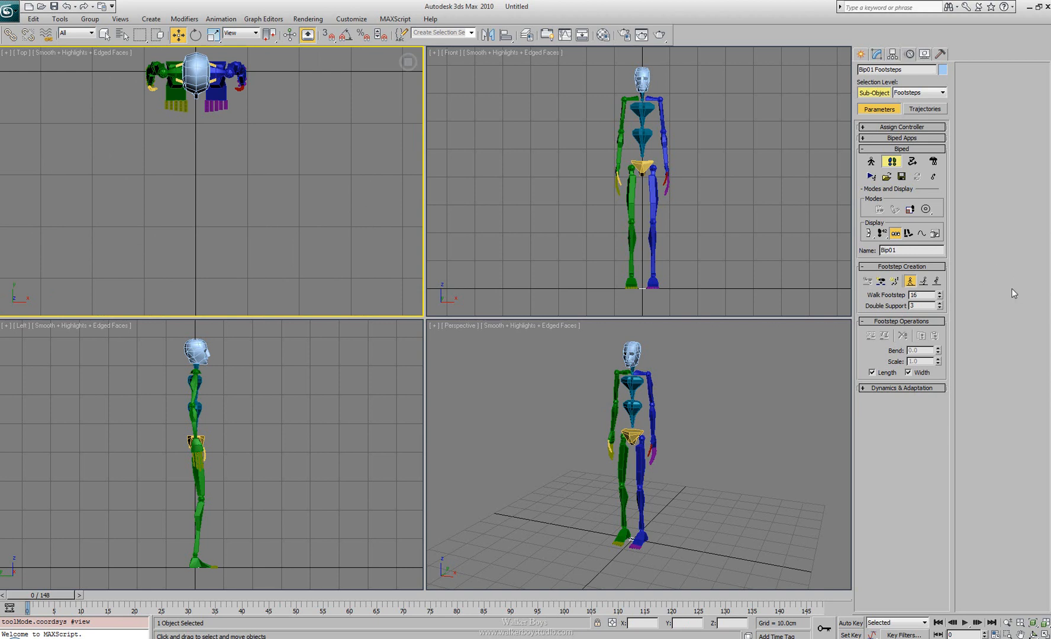
{"action": "mouse_move", "coordinate": [1009, 278]}
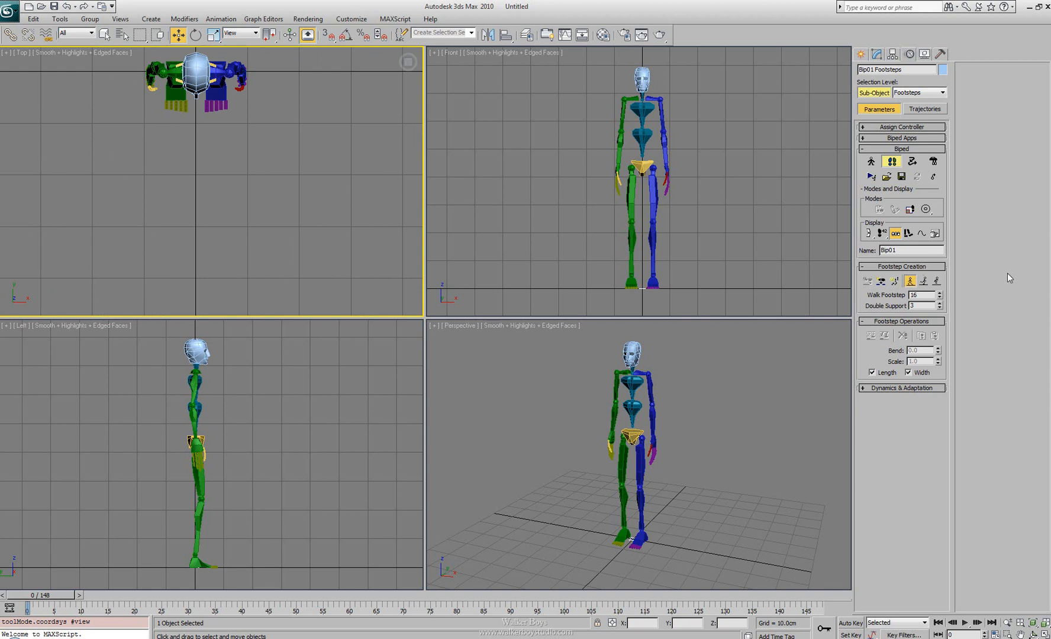
{"action": "mouse_move", "coordinate": [894, 282]}
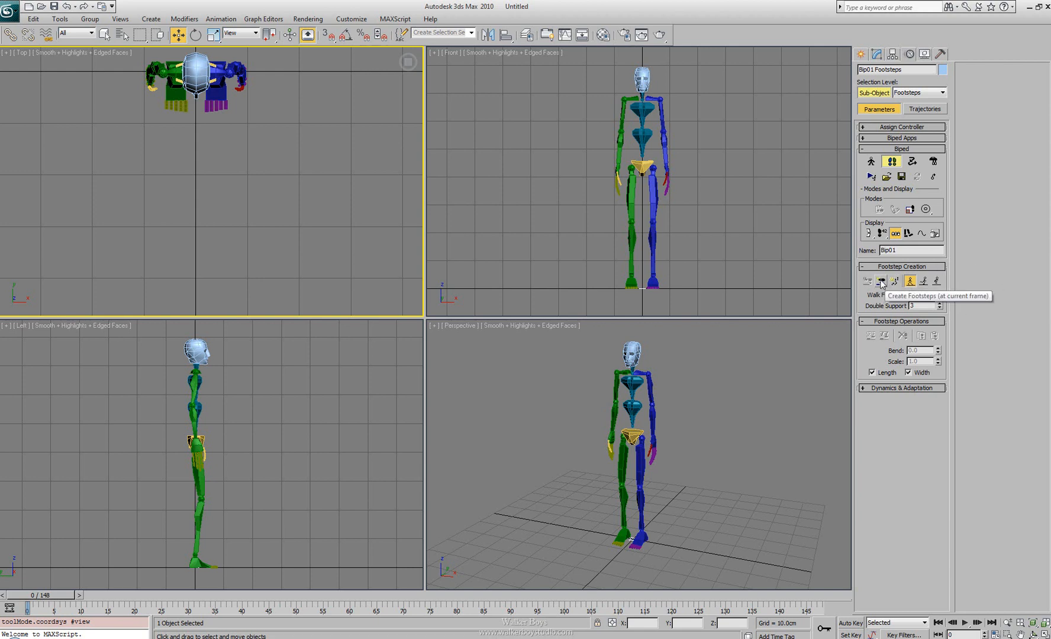
{"action": "mouse_move", "coordinate": [896, 281]}
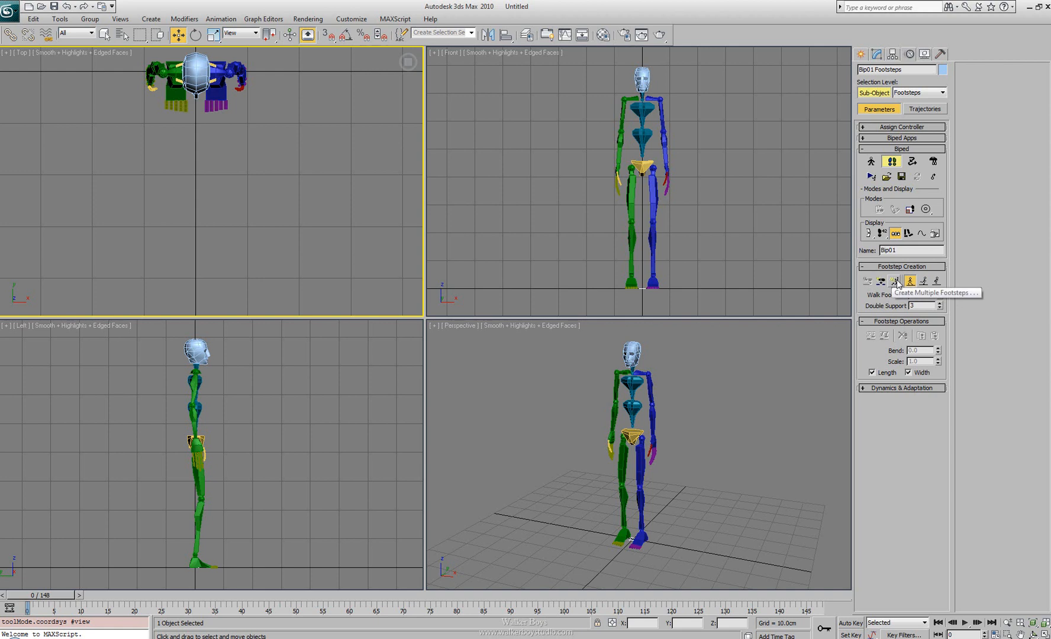
{"action": "left_click", "coordinate": [894, 281]}
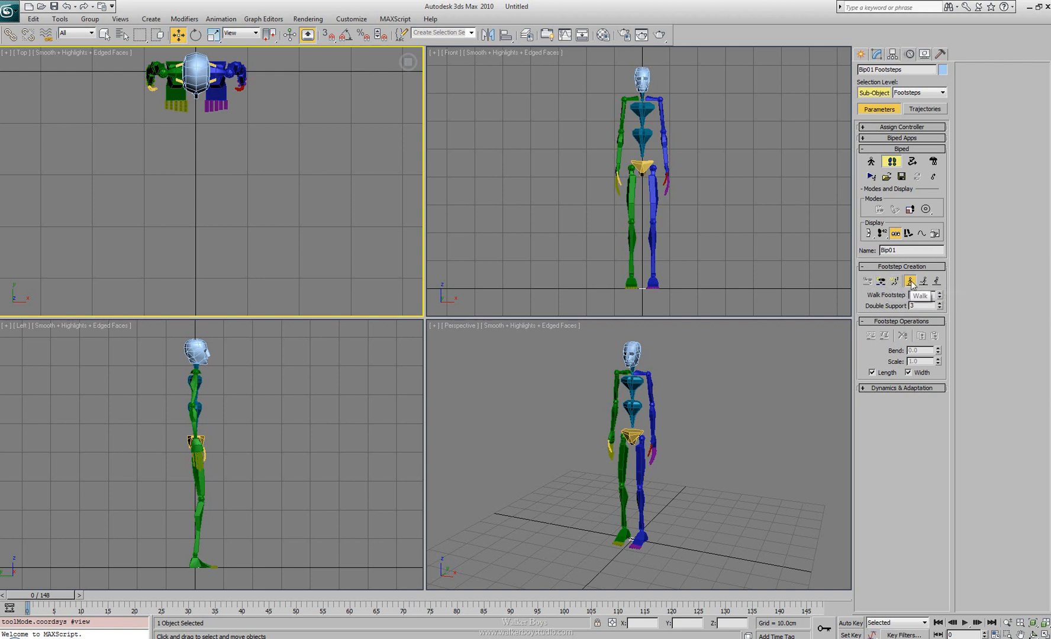
{"action": "left_click", "coordinate": [922, 280]}
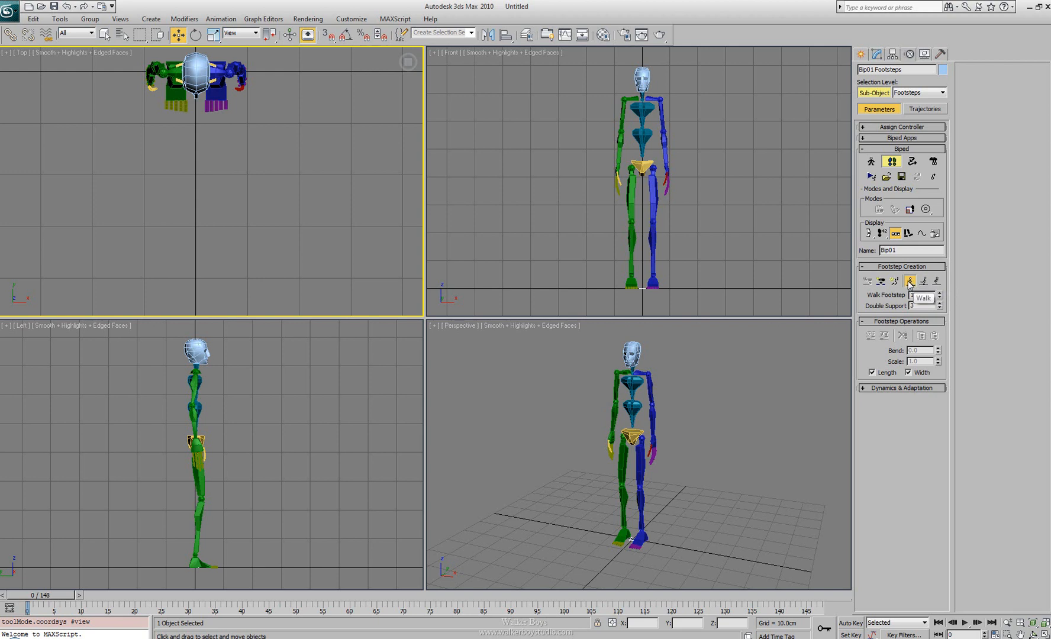
{"action": "left_click", "coordinate": [919, 280]}
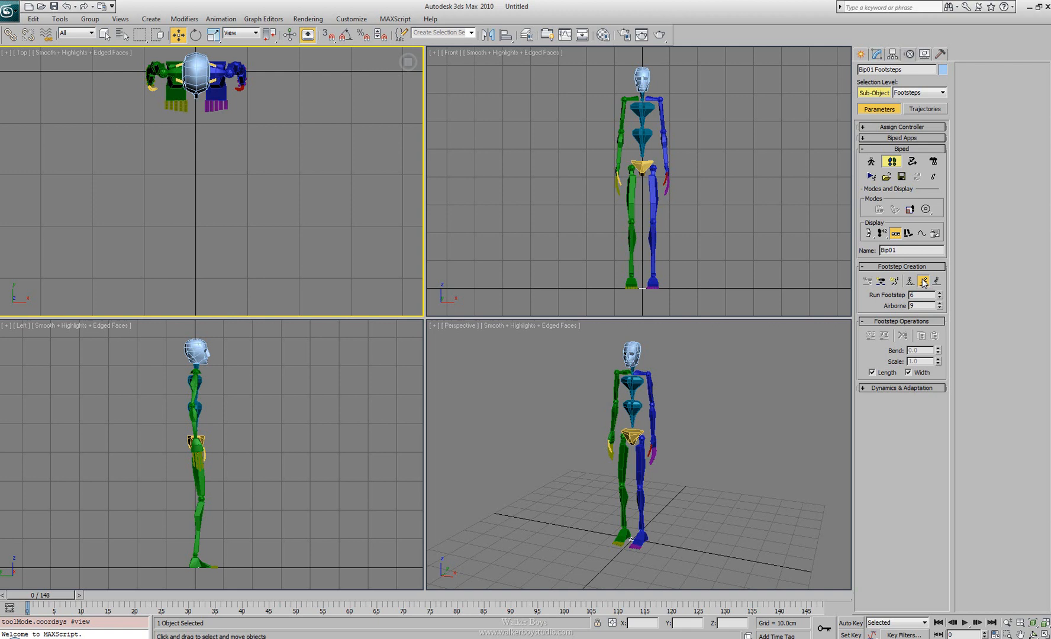
{"action": "left_click", "coordinate": [936, 281]}
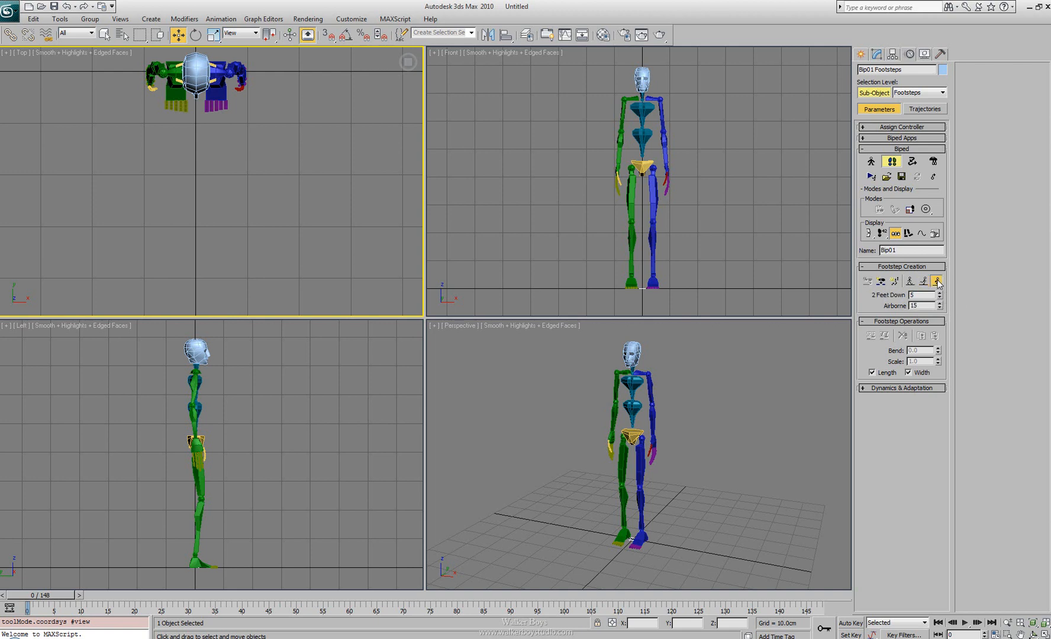
{"action": "left_click", "coordinate": [928, 280]}
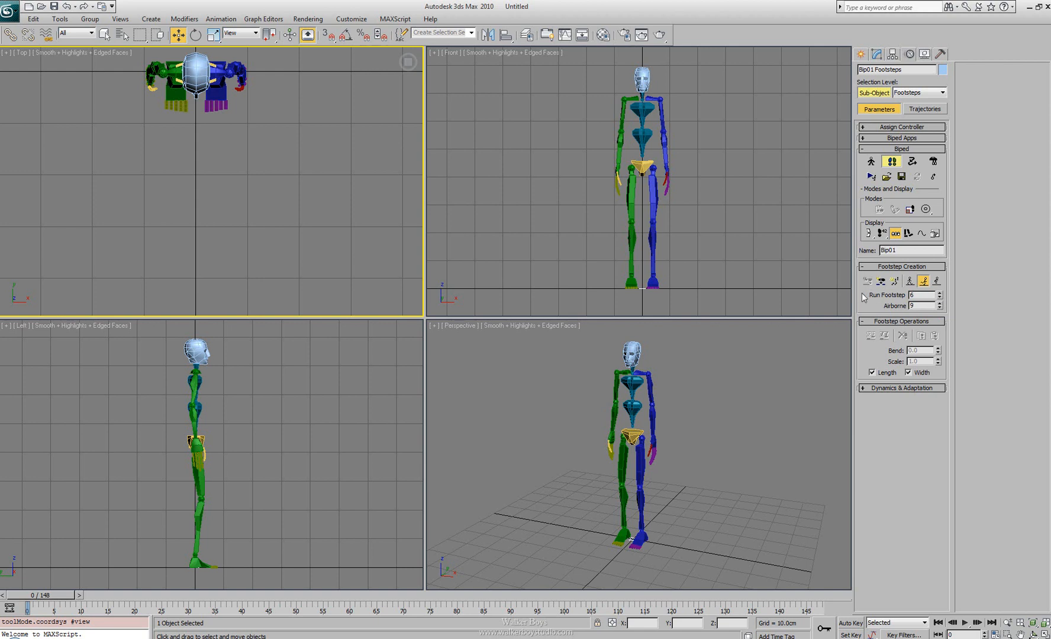
{"action": "mouse_move", "coordinate": [863, 298]}
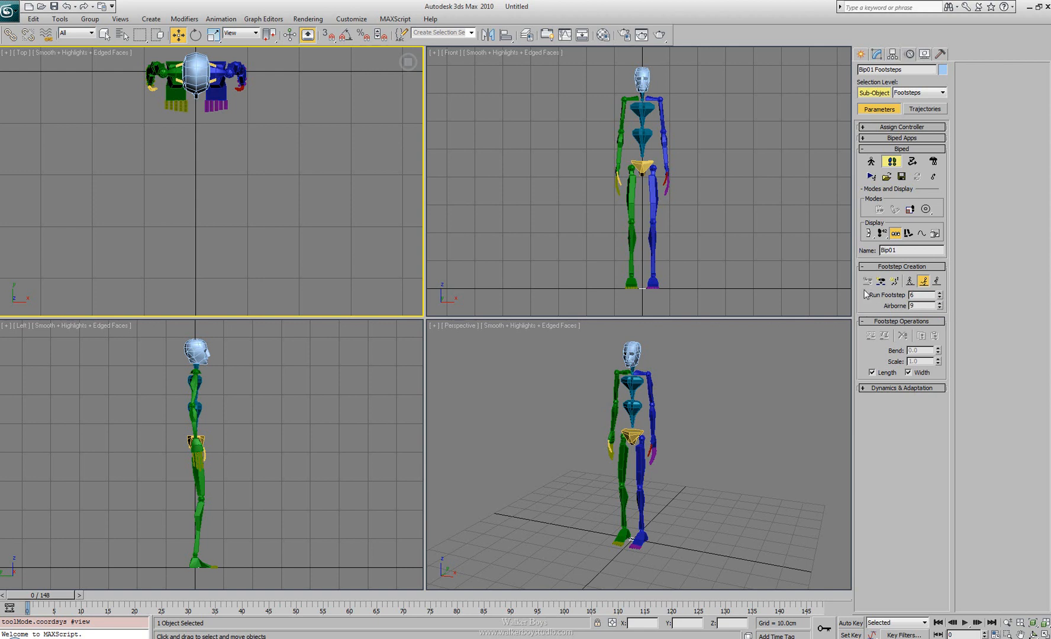
{"action": "mouse_move", "coordinate": [909, 282]}
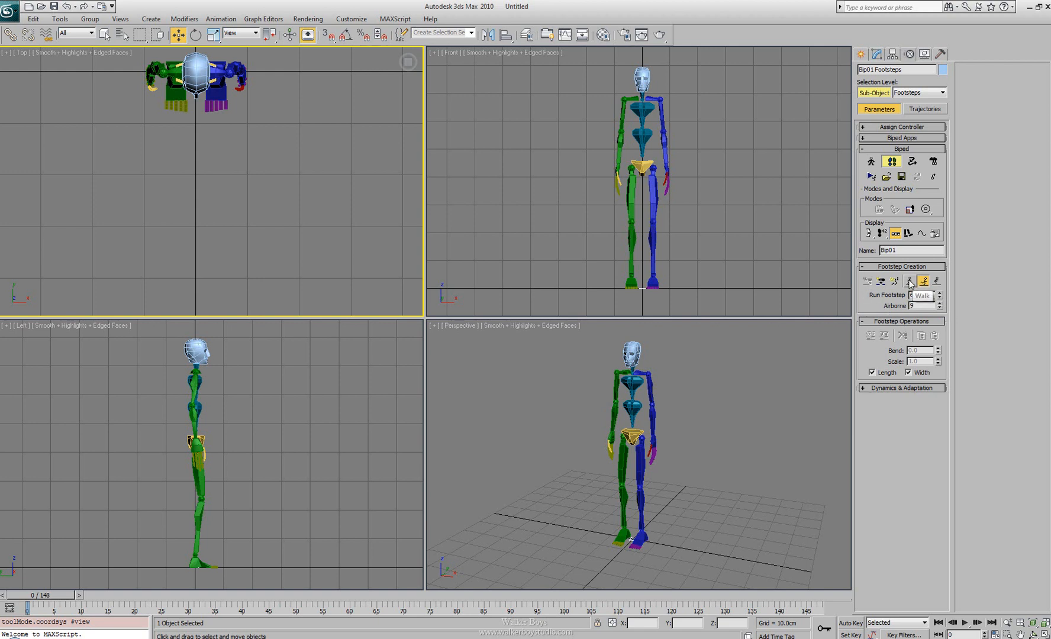
{"action": "left_click", "coordinate": [910, 281]}
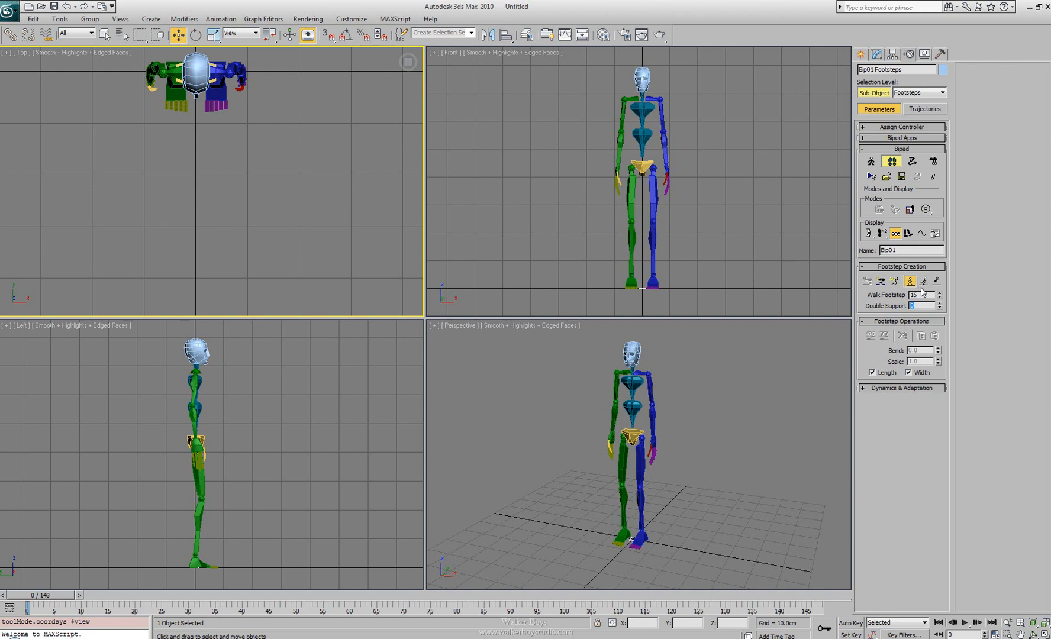
{"action": "left_click", "coordinate": [921, 281]}
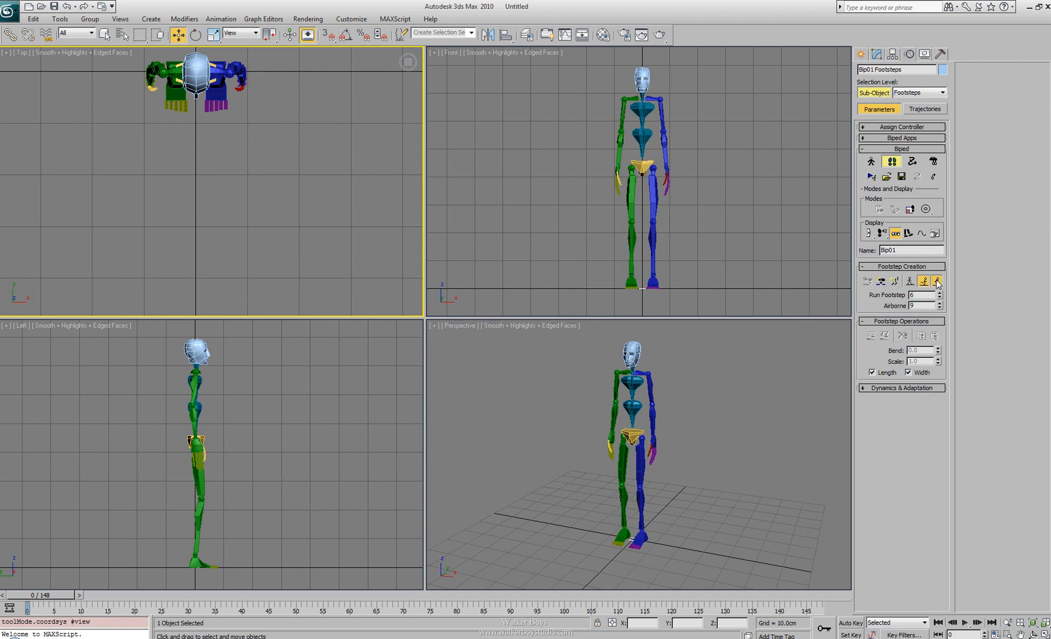
{"action": "left_click", "coordinate": [936, 280]}
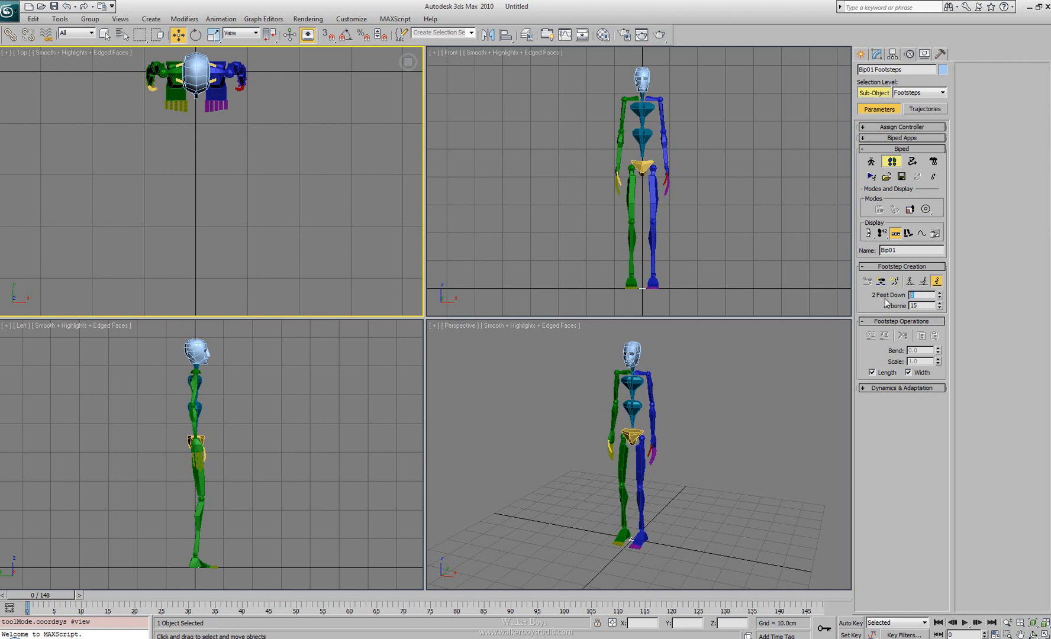
{"action": "left_click", "coordinate": [914, 305]}
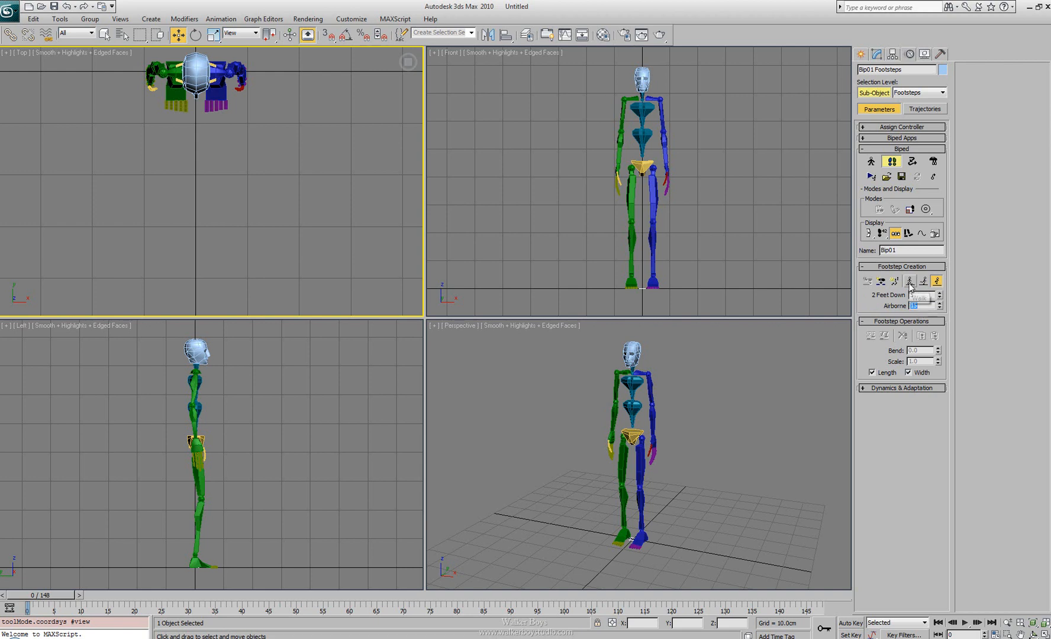
{"action": "left_click", "coordinate": [910, 281]}
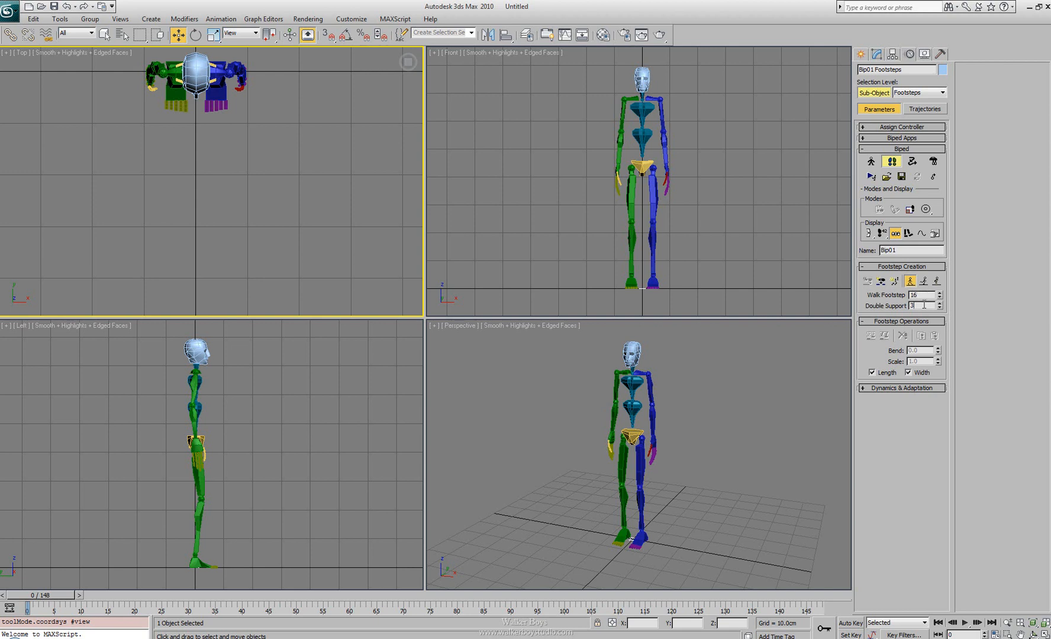
Place six alternating left and right walk footsteps, numbered 0–5, in front of the biped.
{"action": "left_click", "coordinate": [880, 281]}
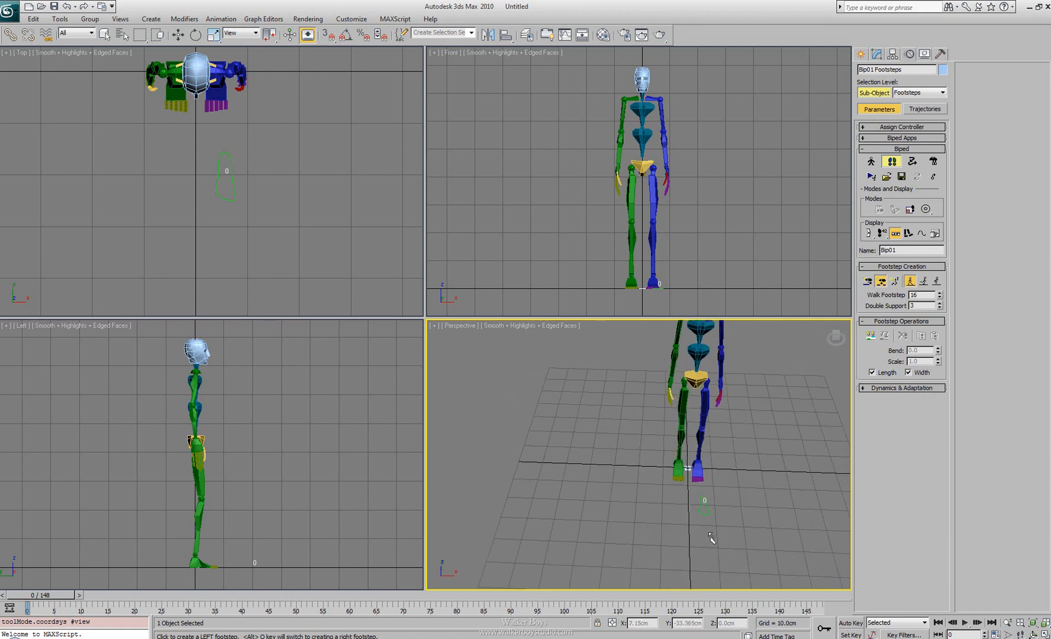
{"action": "left_click", "coordinate": [707, 532]}
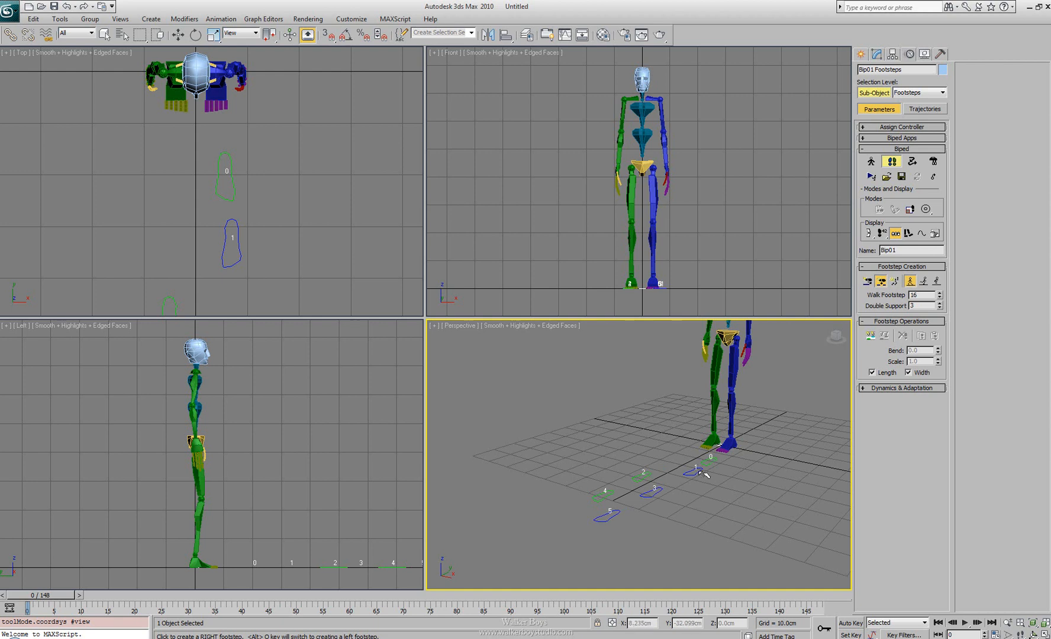
{"action": "mouse_move", "coordinate": [716, 482]}
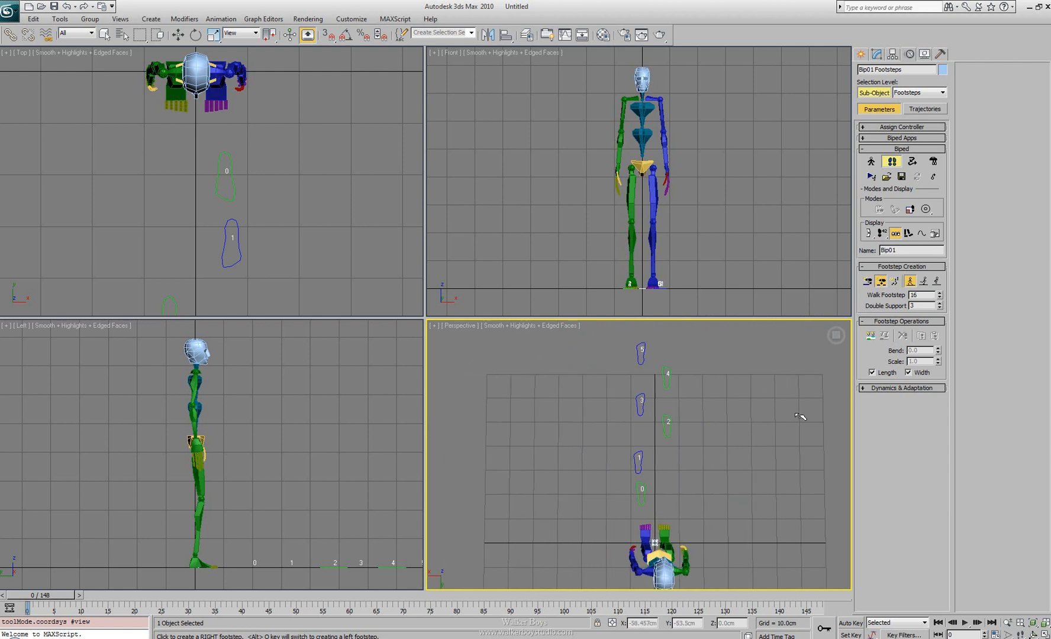
{"action": "mouse_move", "coordinate": [660, 356]}
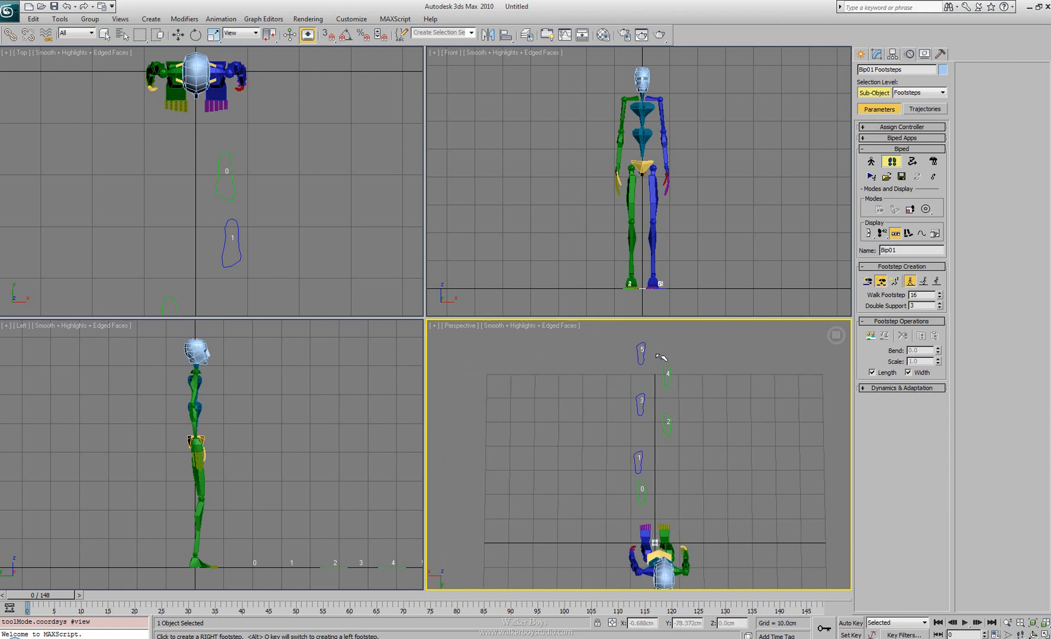
{"action": "mouse_move", "coordinate": [640, 477]}
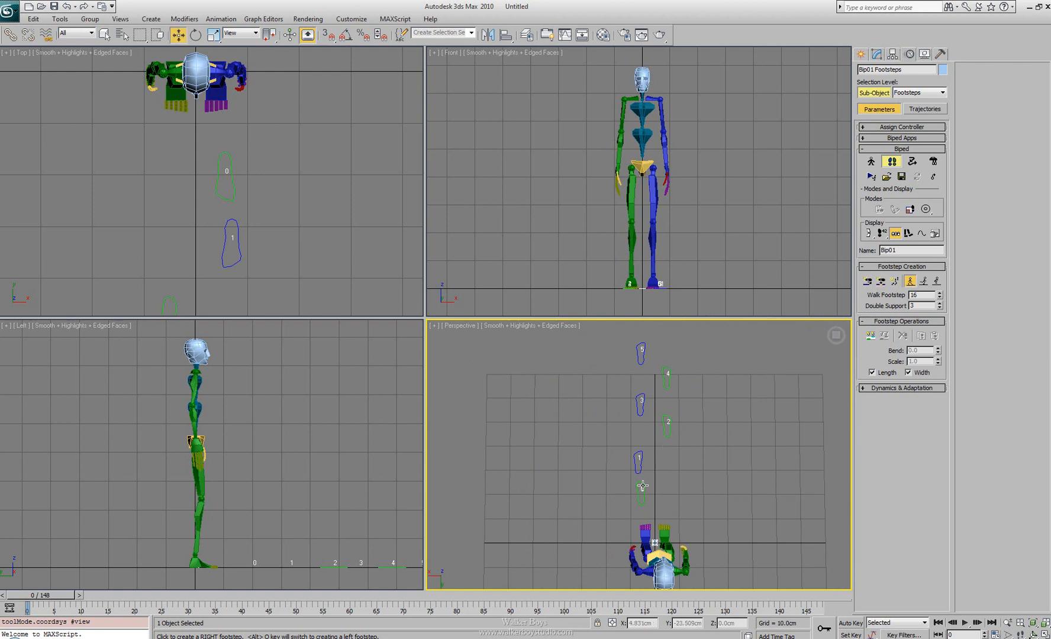
Drag individual footsteps, including 0 and 1, to new ground positions.
{"action": "left_click", "coordinate": [640, 486]}
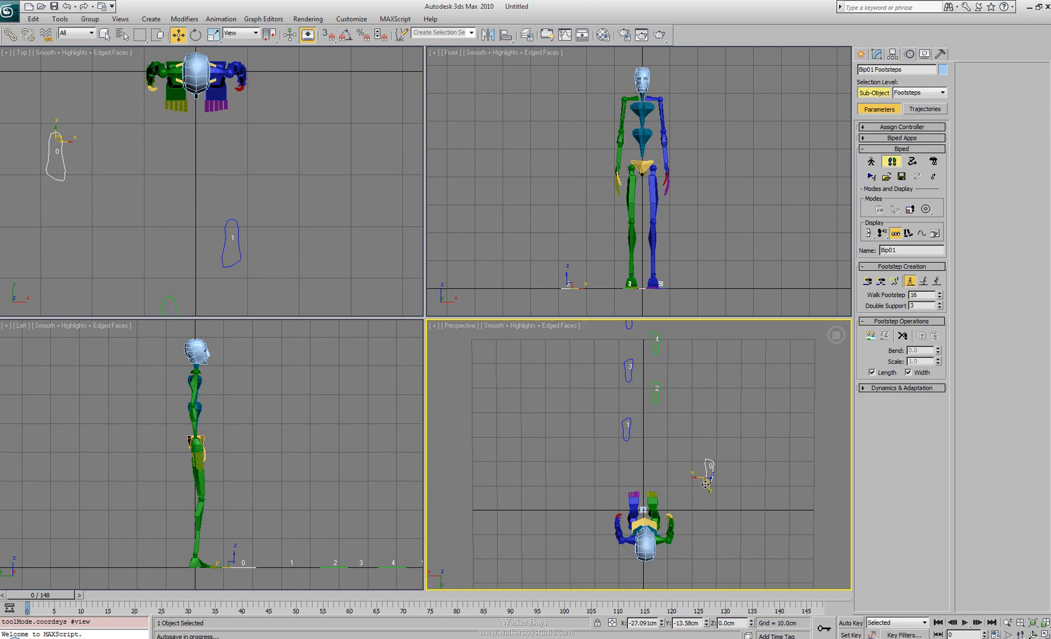
{"action": "left_click_drag", "start_coordinate": [706, 474], "coordinate": [652, 480]}
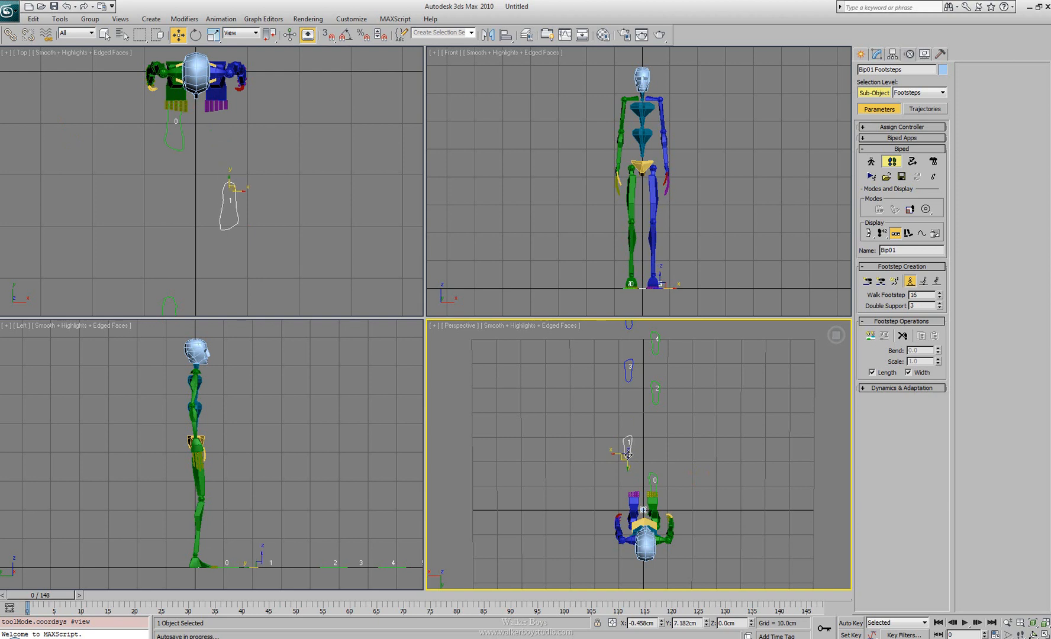
{"action": "left_click_drag", "start_coordinate": [643, 456], "coordinate": [647, 464]}
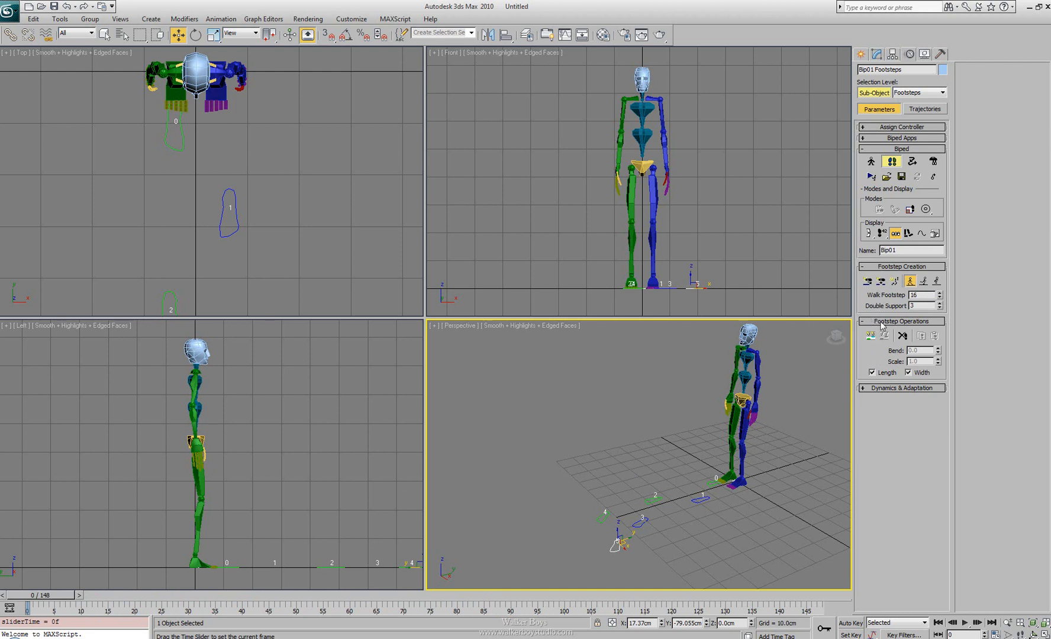
{"action": "mouse_move", "coordinate": [978, 390]}
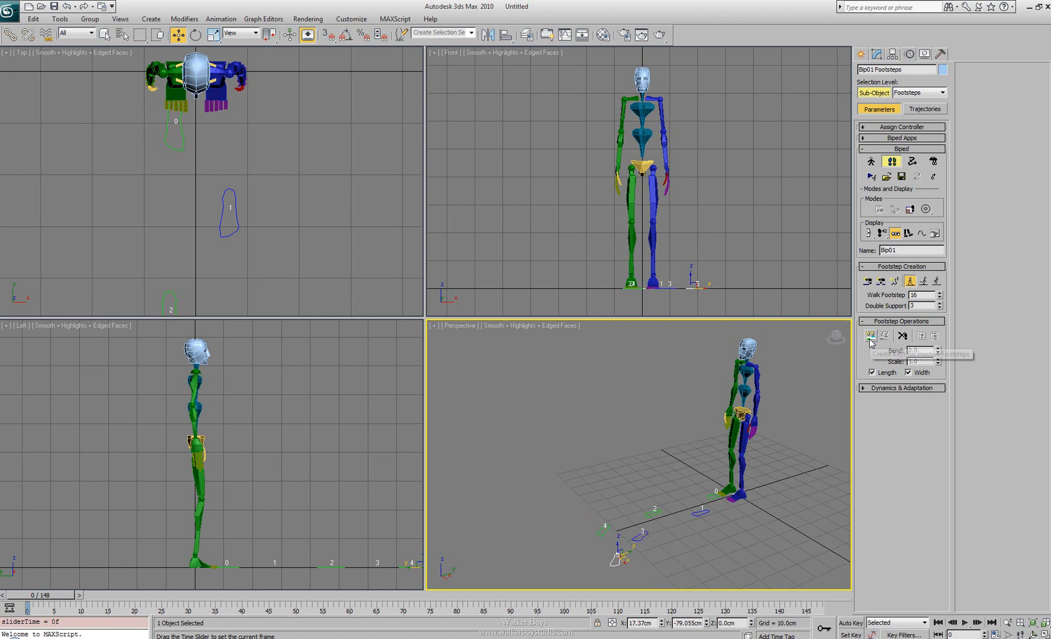
{"action": "mouse_move", "coordinate": [871, 336]}
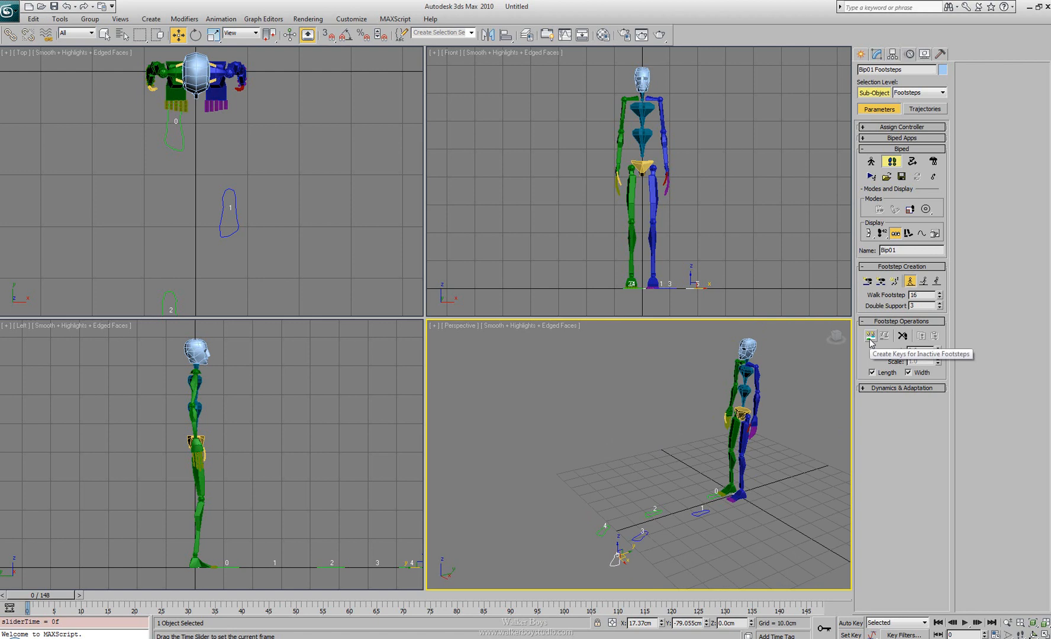
Create keys for the inactive footsteps so the biped walks along its path.
{"action": "left_click", "coordinate": [870, 335]}
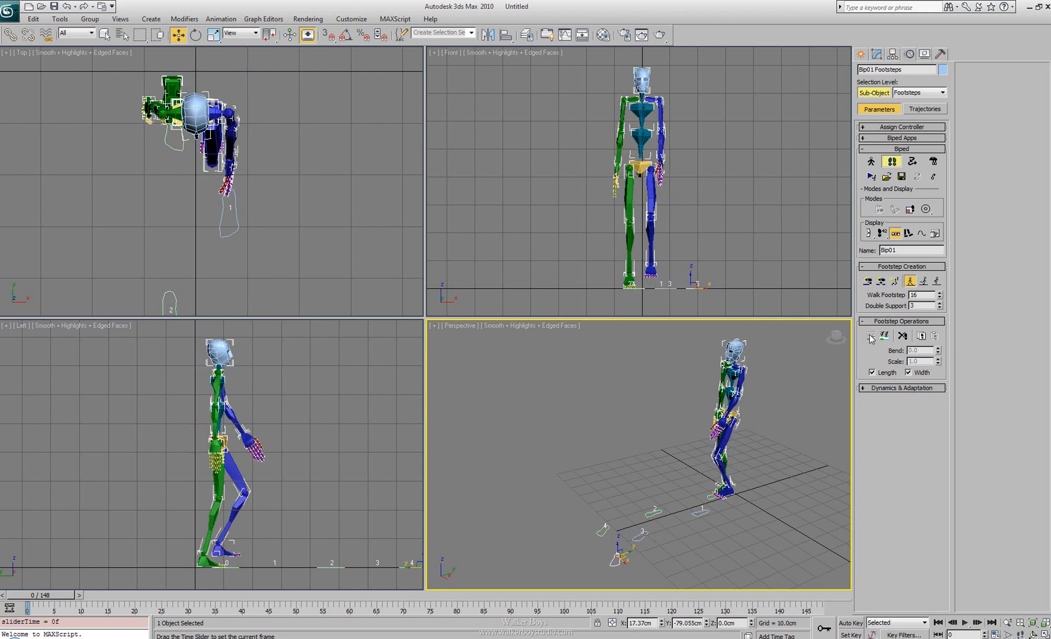
{"action": "mouse_move", "coordinate": [594, 556]}
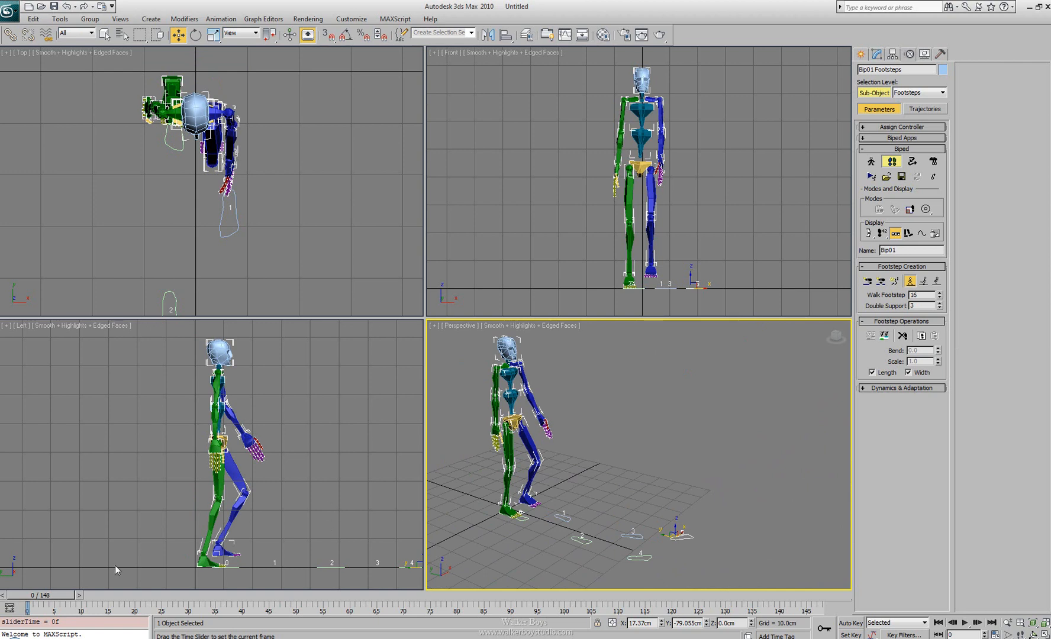
{"action": "left_click_drag", "start_coordinate": [6, 595], "coordinate": [64, 594]}
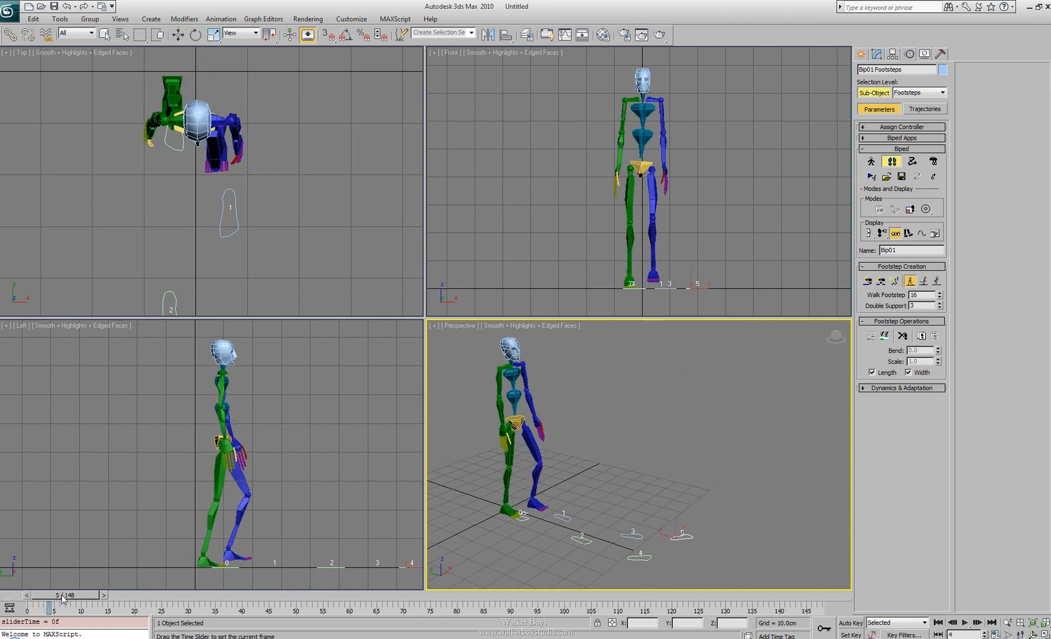
{"action": "left_click_drag", "start_coordinate": [57, 594], "coordinate": [194, 594]}
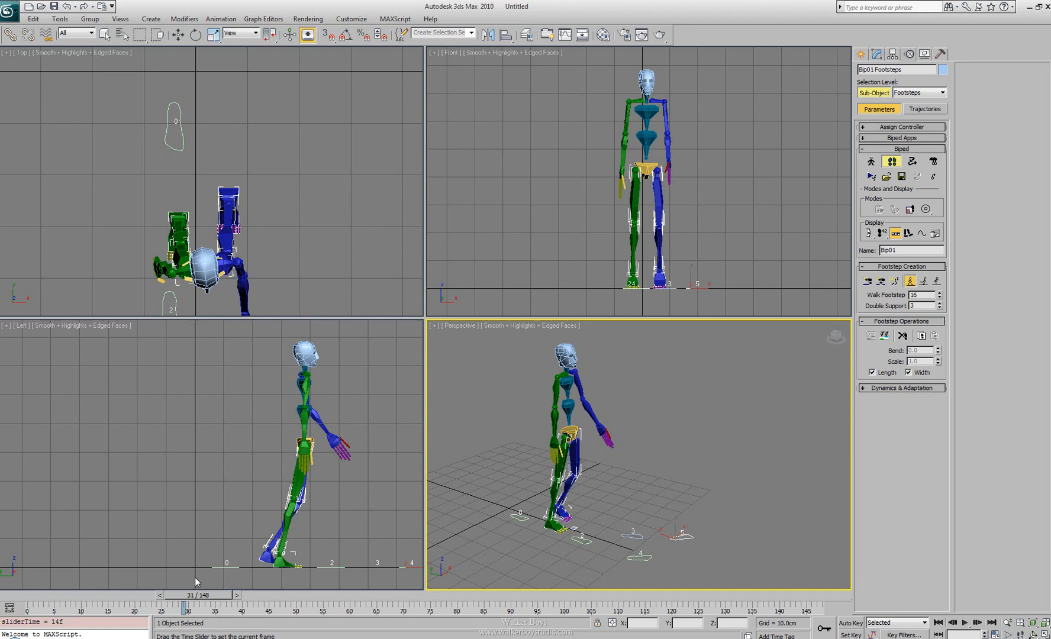
{"action": "left_click_drag", "start_coordinate": [184, 610], "coordinate": [349, 610]}
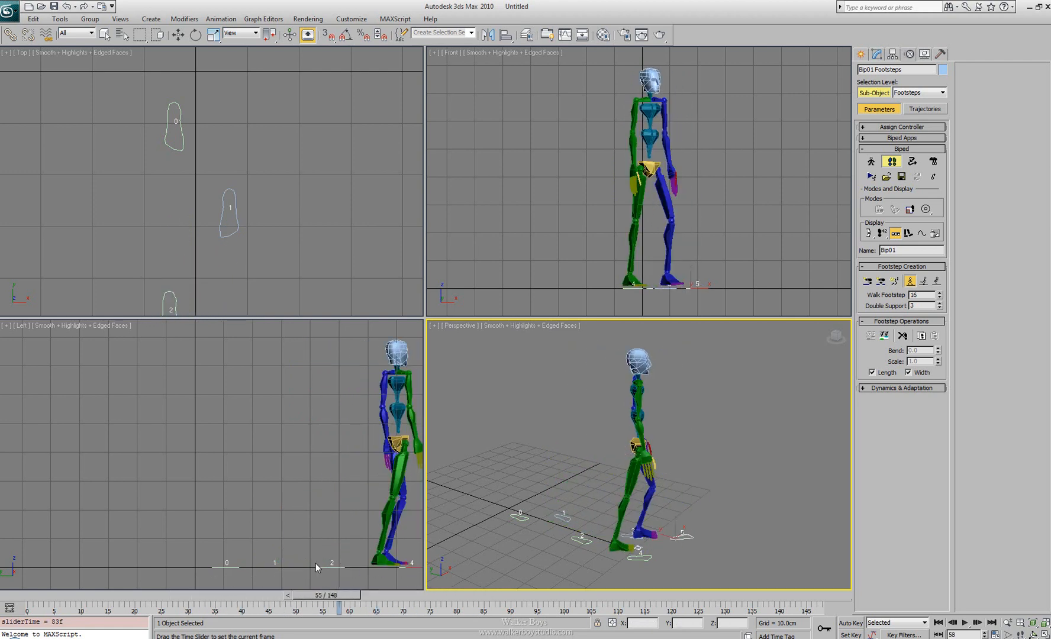
{"action": "left_click_drag", "start_coordinate": [348, 609], "coordinate": [120, 609]}
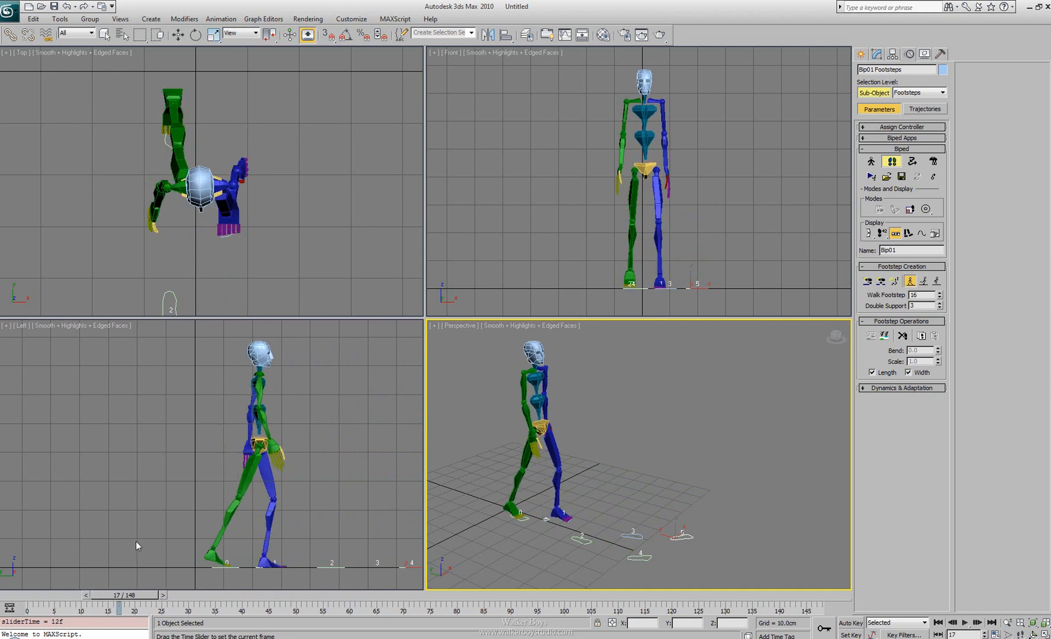
{"action": "left_click_drag", "start_coordinate": [122, 594], "coordinate": [194, 595]}
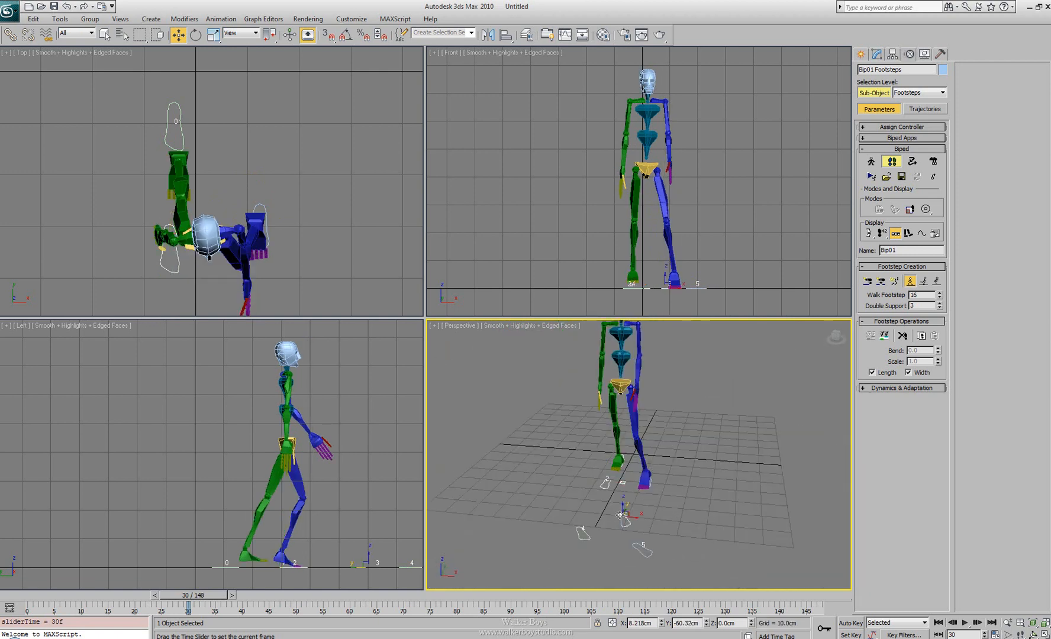
{"action": "left_click_drag", "start_coordinate": [623, 516], "coordinate": [596, 517]}
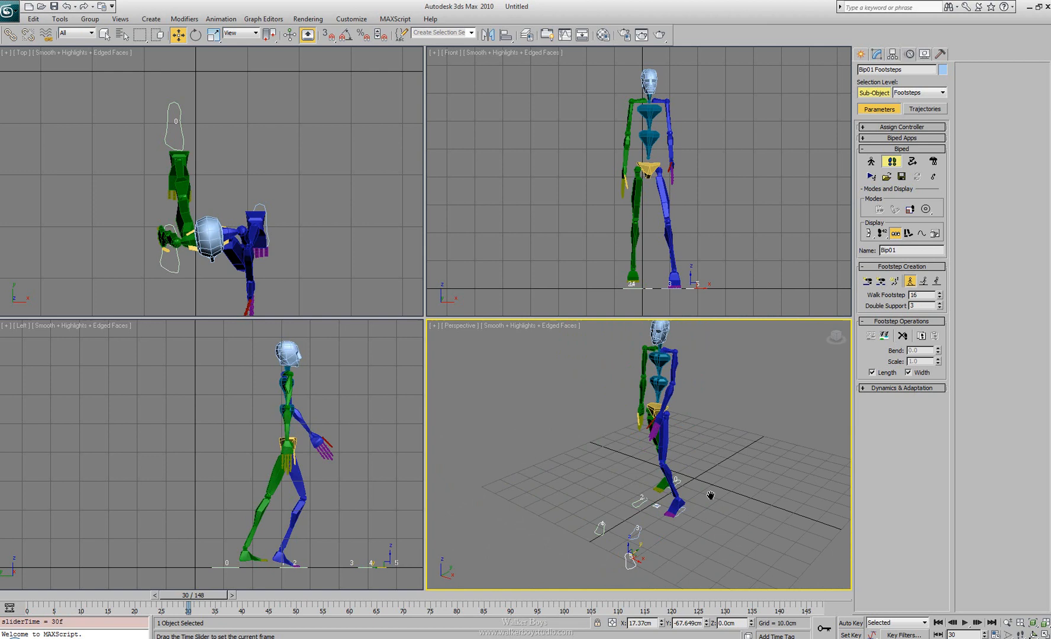
{"action": "left_click_drag", "start_coordinate": [190, 594], "coordinate": [168, 594]}
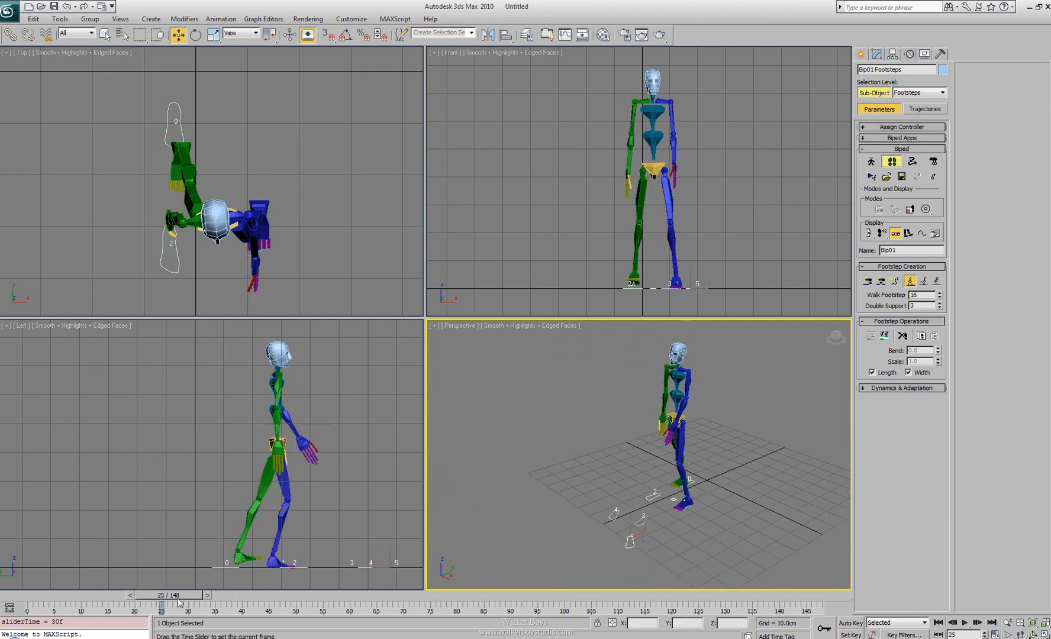
{"action": "left_click_drag", "start_coordinate": [177, 612], "coordinate": [328, 612]}
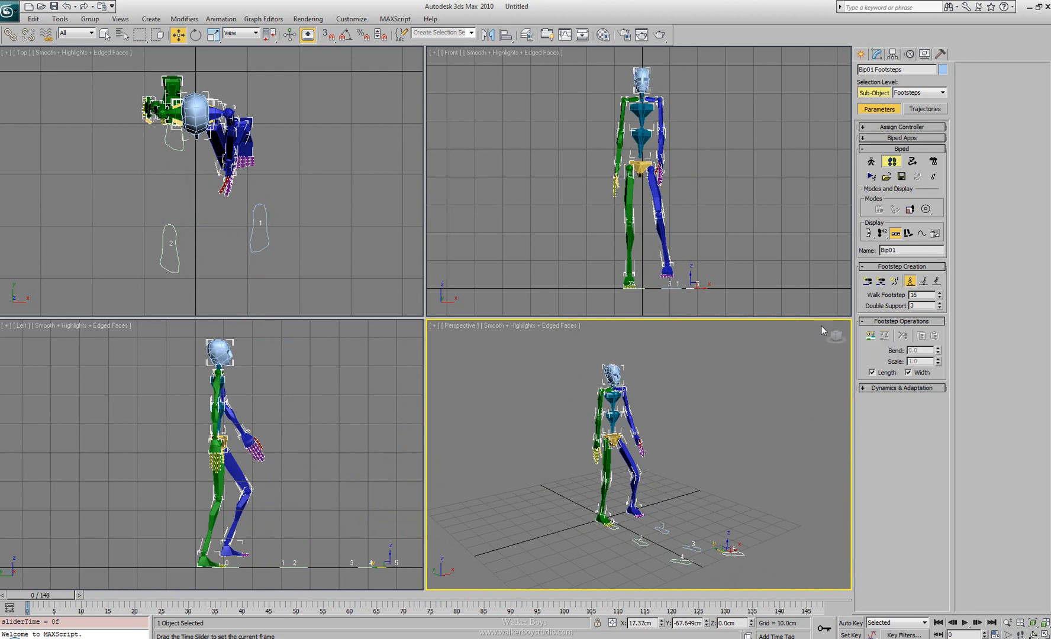
{"action": "mouse_move", "coordinate": [683, 520]}
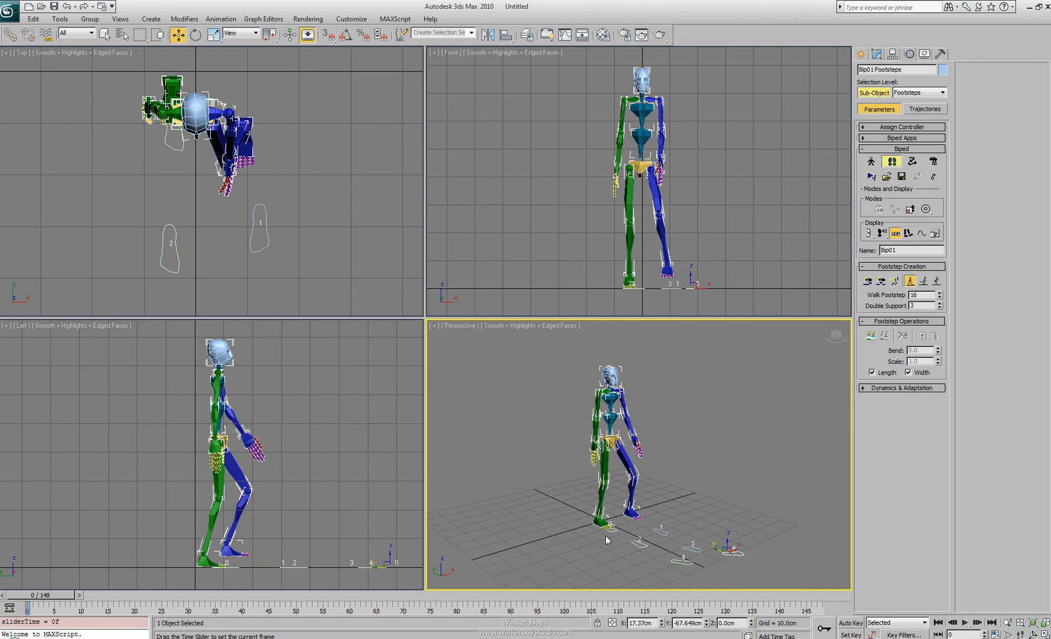
{"action": "mouse_move", "coordinate": [904, 336]}
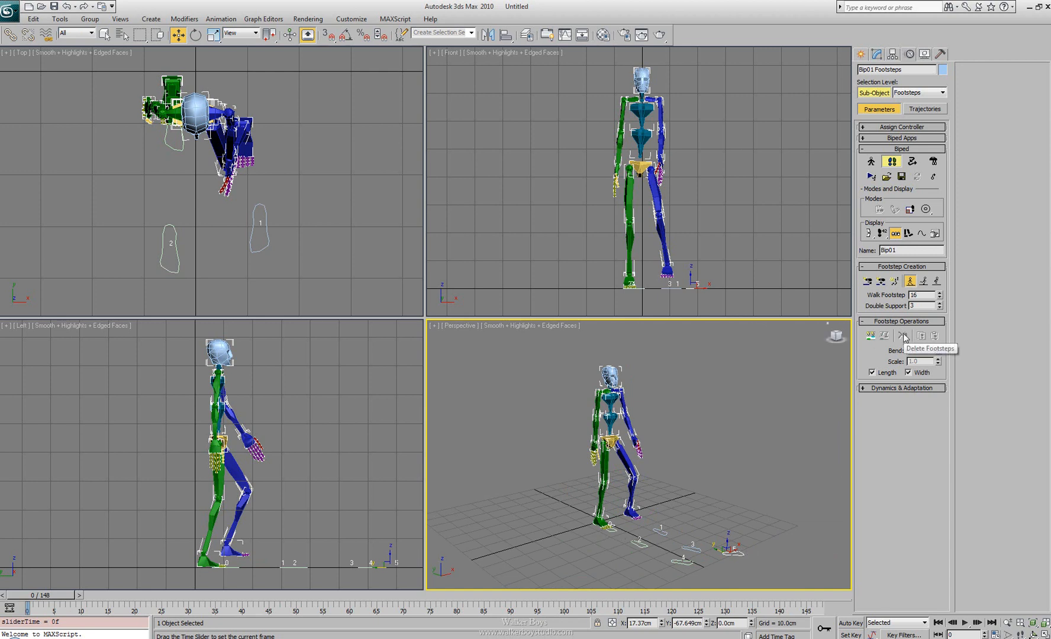
{"action": "mouse_move", "coordinate": [921, 336]}
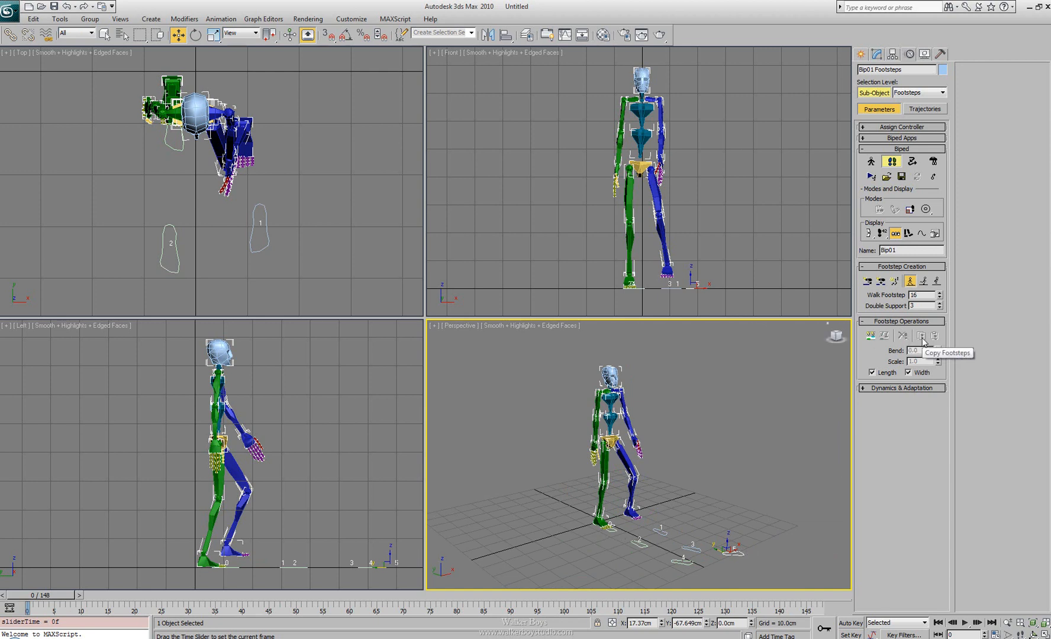
{"action": "mouse_move", "coordinate": [933, 336]}
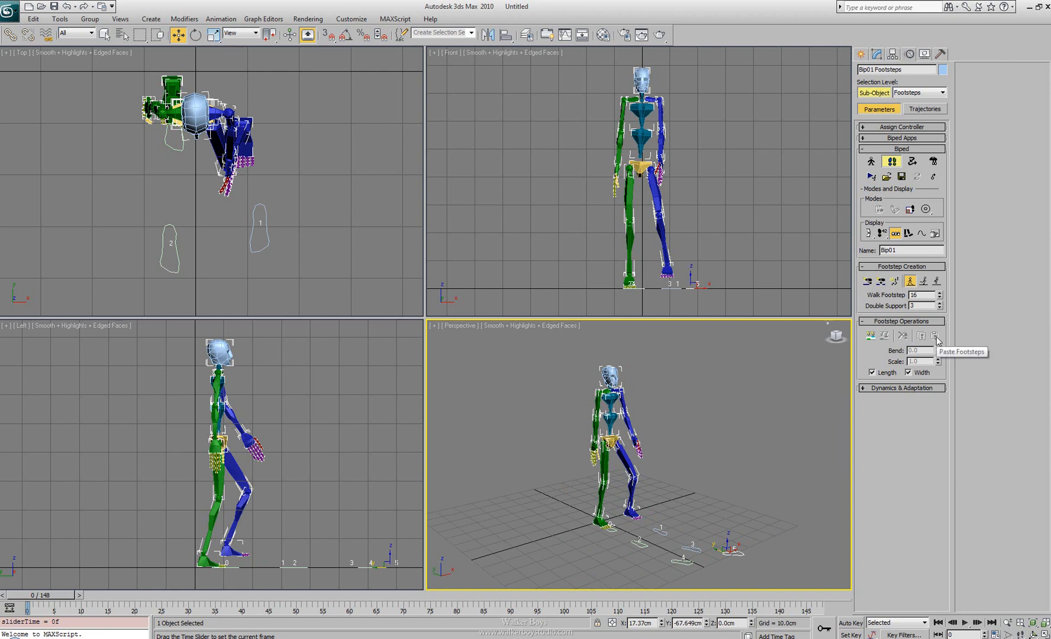
{"action": "mouse_move", "coordinate": [738, 548]}
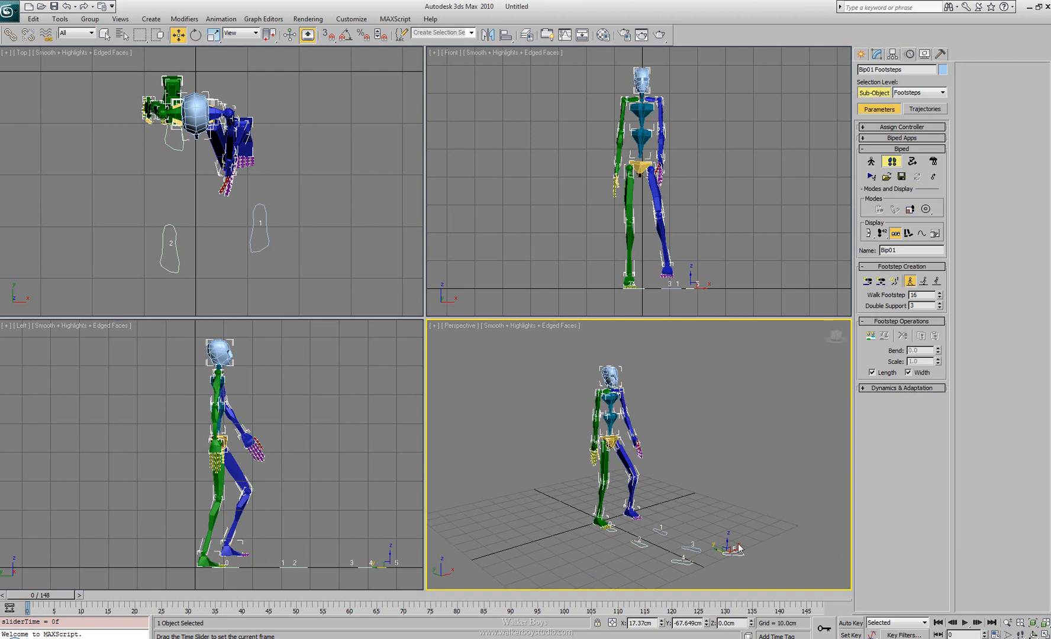
{"action": "left_click_drag", "start_coordinate": [741, 546], "coordinate": [660, 528]}
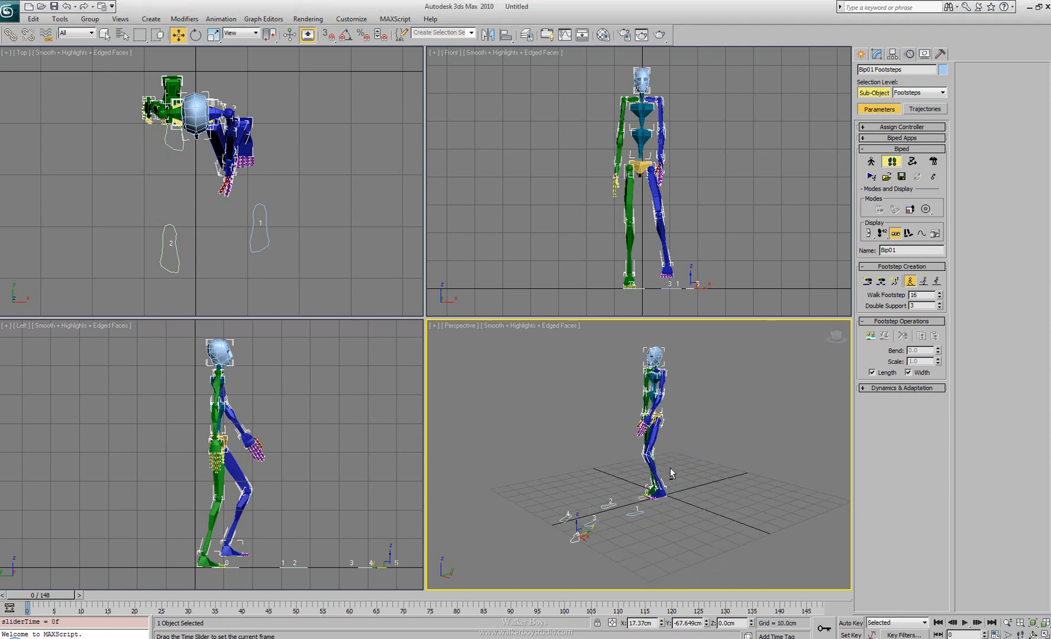
Tilt the view and raise the footstep Scale with Length checked and Width unchecked.
{"action": "left_click_drag", "start_coordinate": [672, 473], "coordinate": [666, 486]}
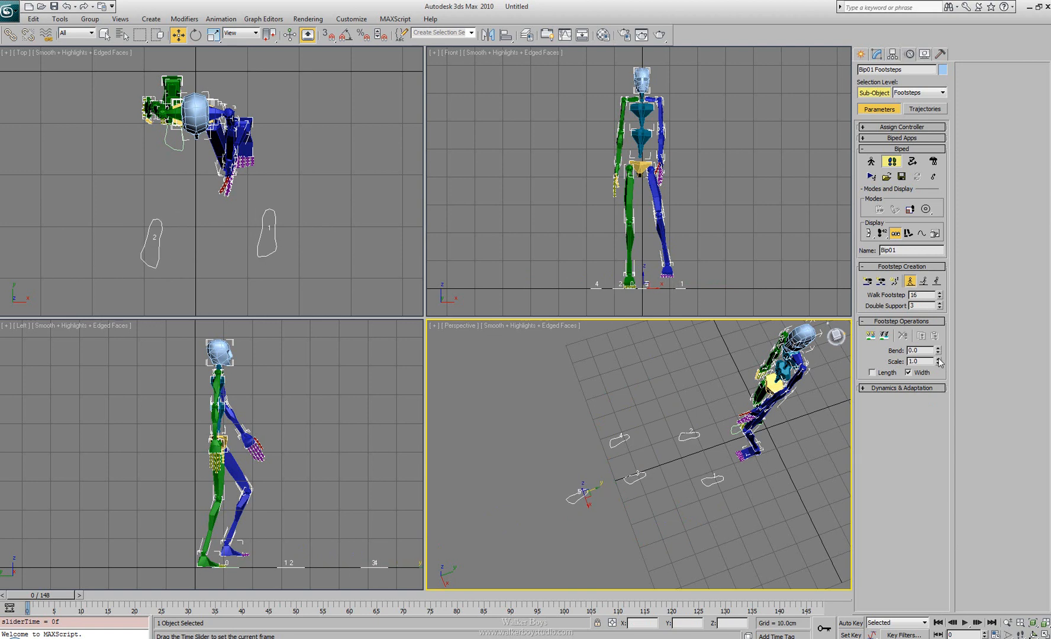
{"action": "left_click", "coordinate": [938, 359]}
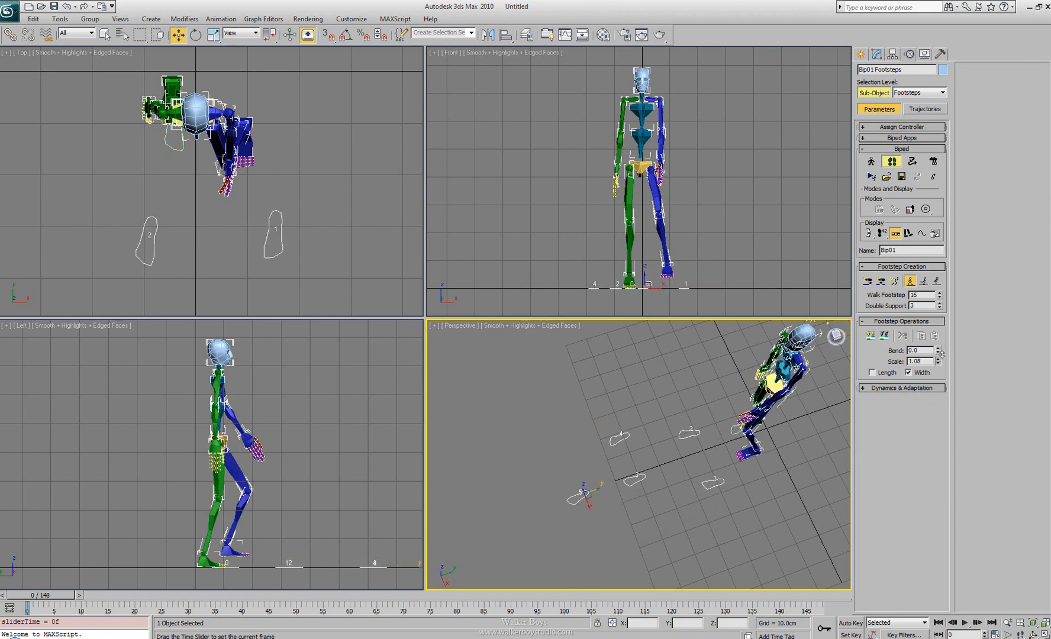
{"action": "left_click", "coordinate": [939, 360]}
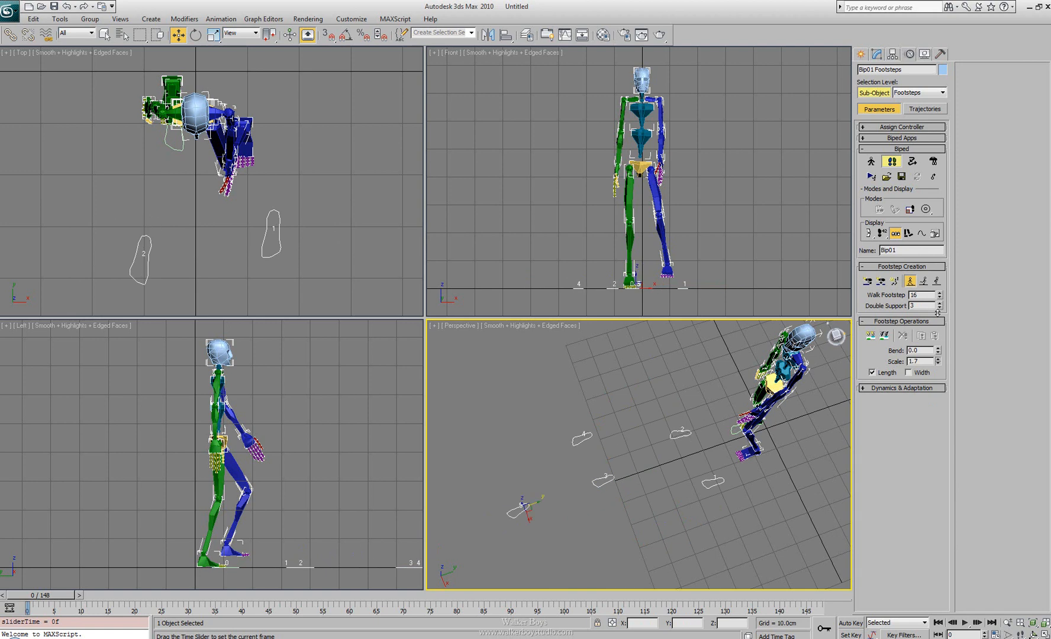
{"action": "left_click", "coordinate": [938, 364]}
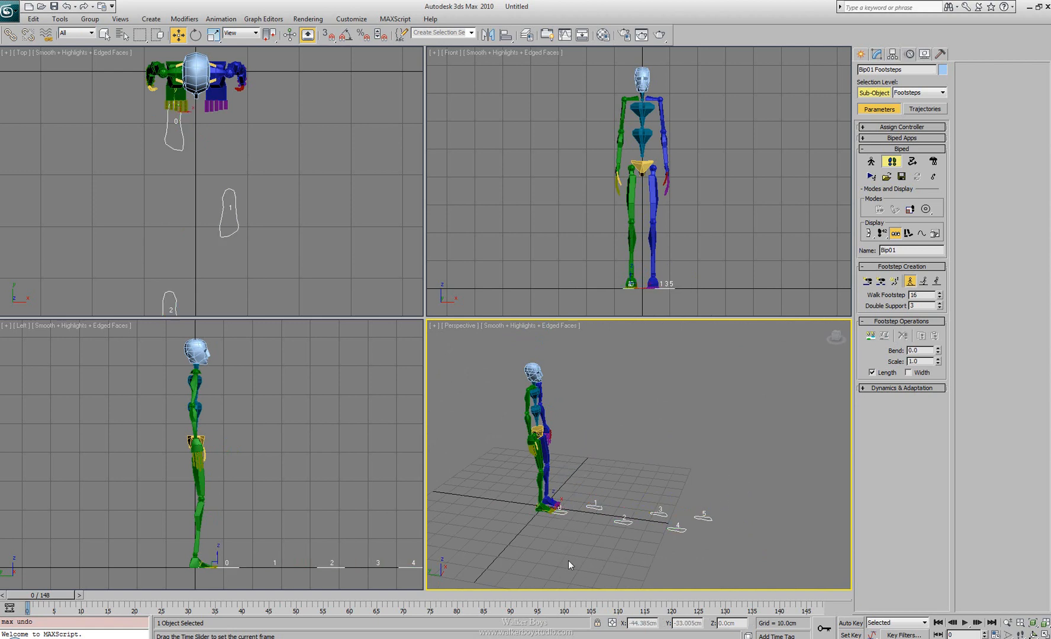
Append five more walking footsteps after the trail, extending it to footstep 10.
{"action": "left_click_drag", "start_coordinate": [570, 565], "coordinate": [718, 508]}
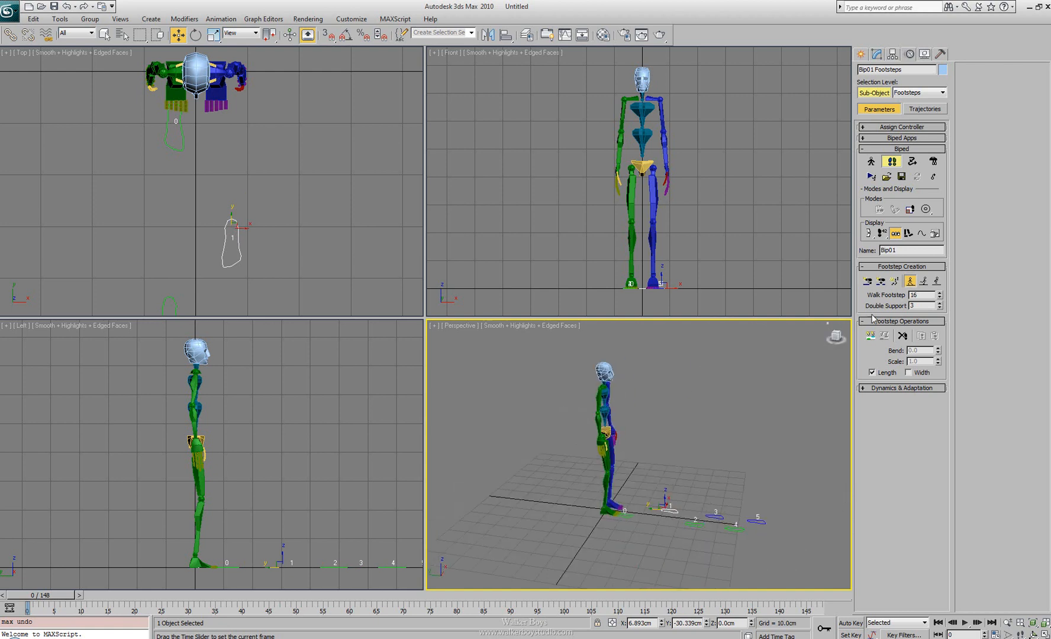
{"action": "mouse_move", "coordinate": [869, 280]}
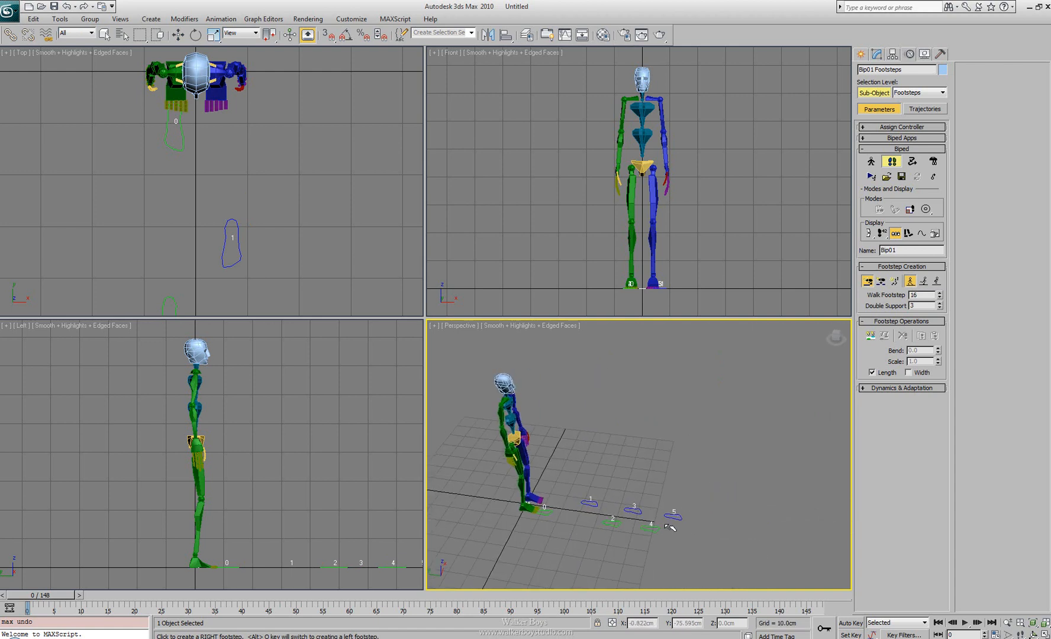
{"action": "mouse_move", "coordinate": [868, 280]}
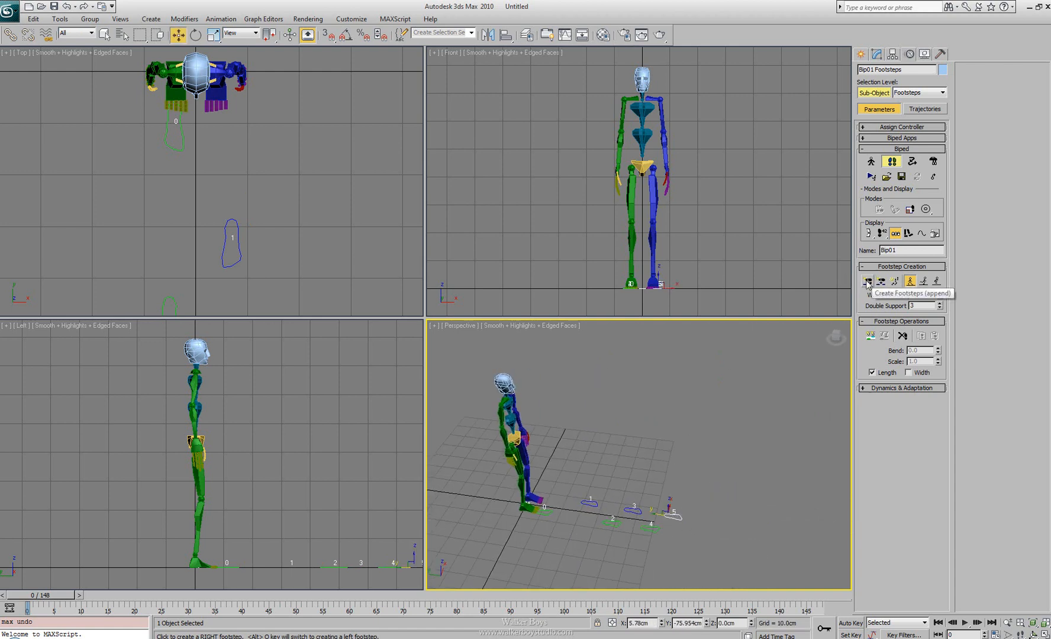
{"action": "left_click", "coordinate": [866, 280]}
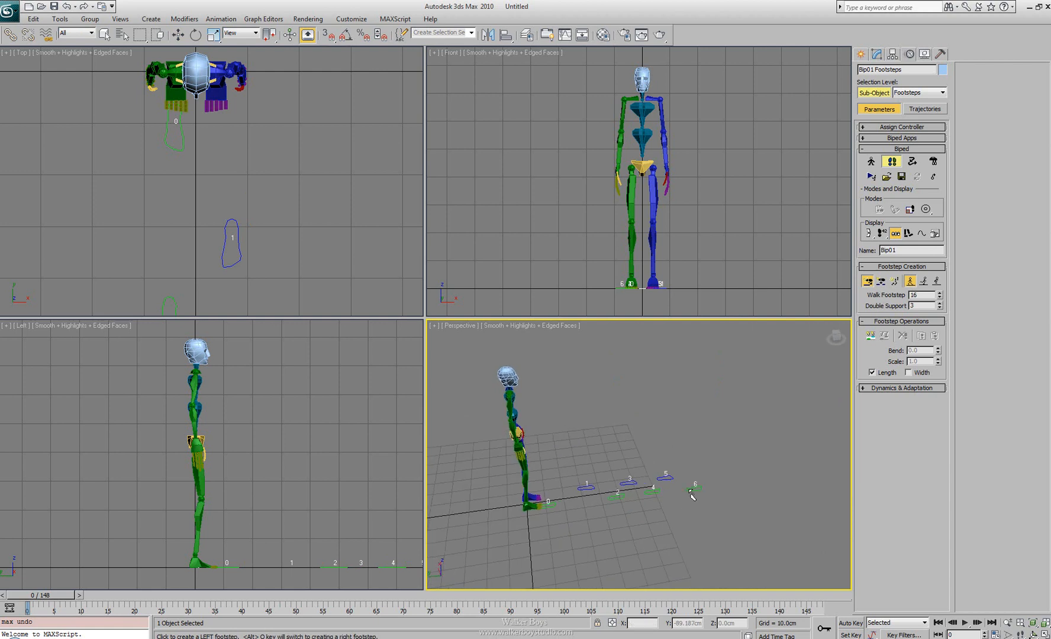
{"action": "left_click", "coordinate": [737, 468]}
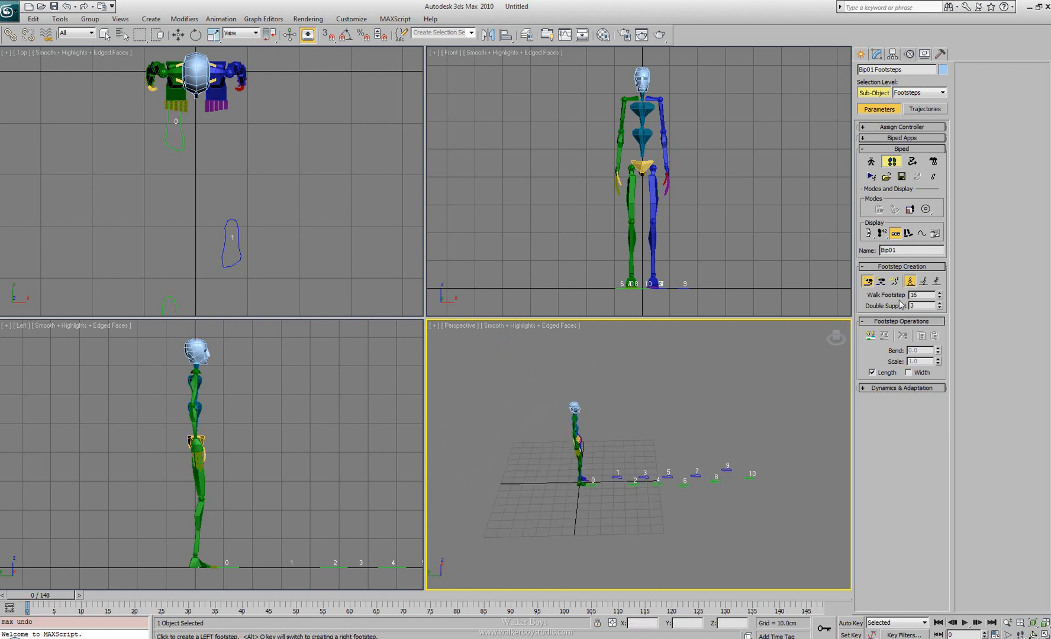
Append running footsteps, then jumping footsteps, extending the trail to footstep 19.
{"action": "left_click", "coordinate": [892, 280]}
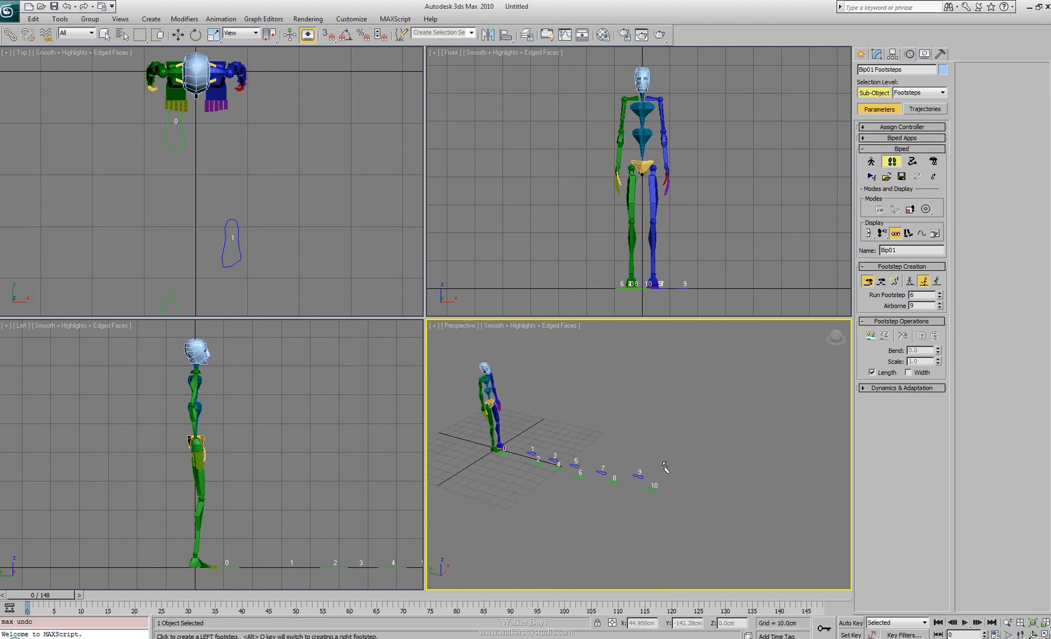
{"action": "left_click", "coordinate": [909, 281]}
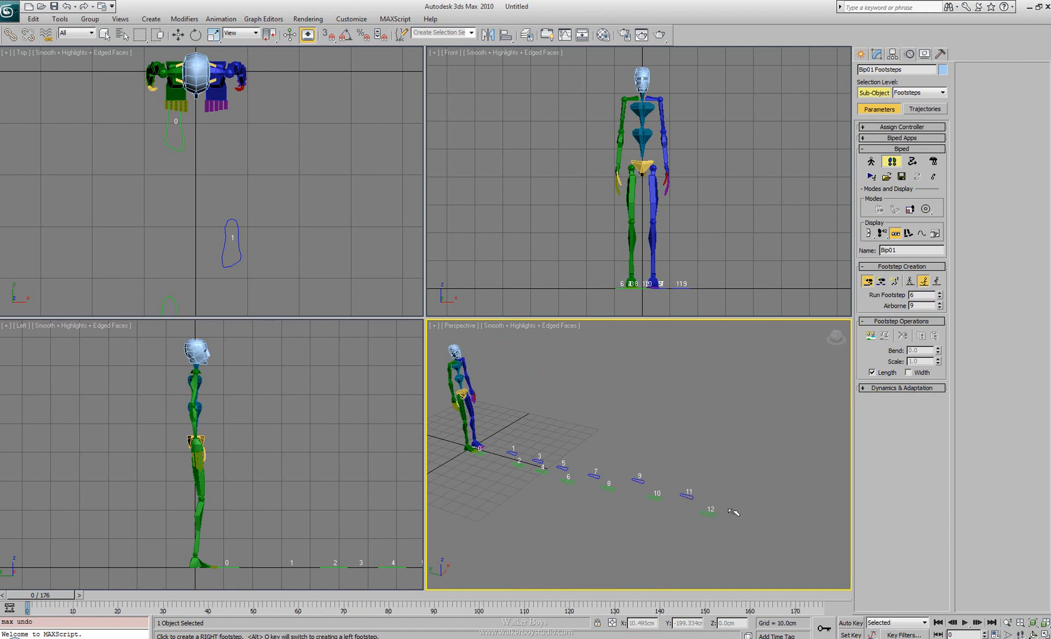
{"action": "left_click", "coordinate": [747, 521]}
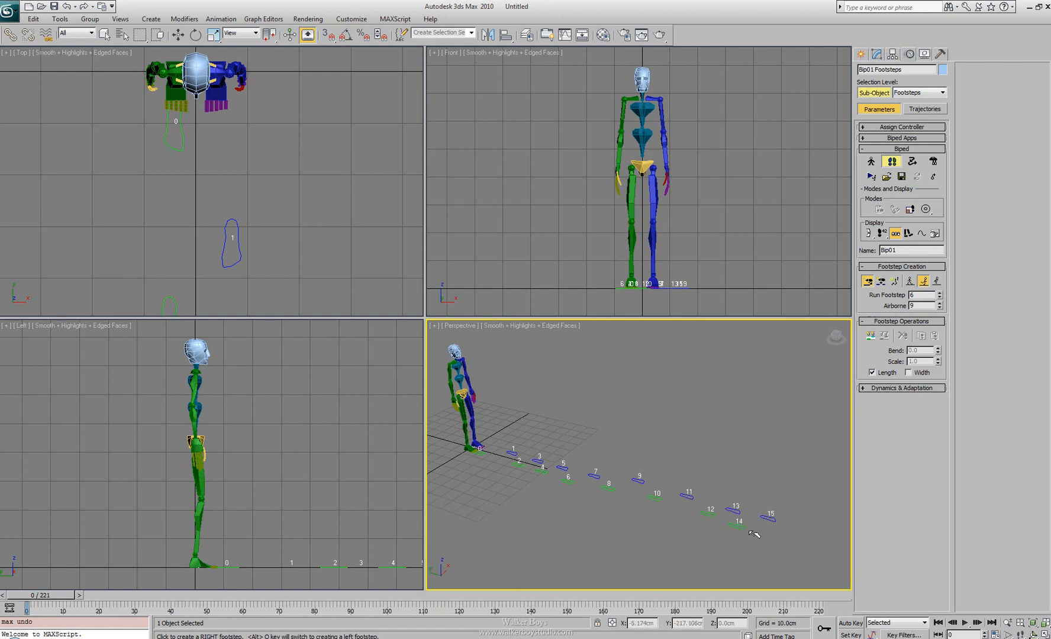
{"action": "left_click", "coordinate": [935, 281]}
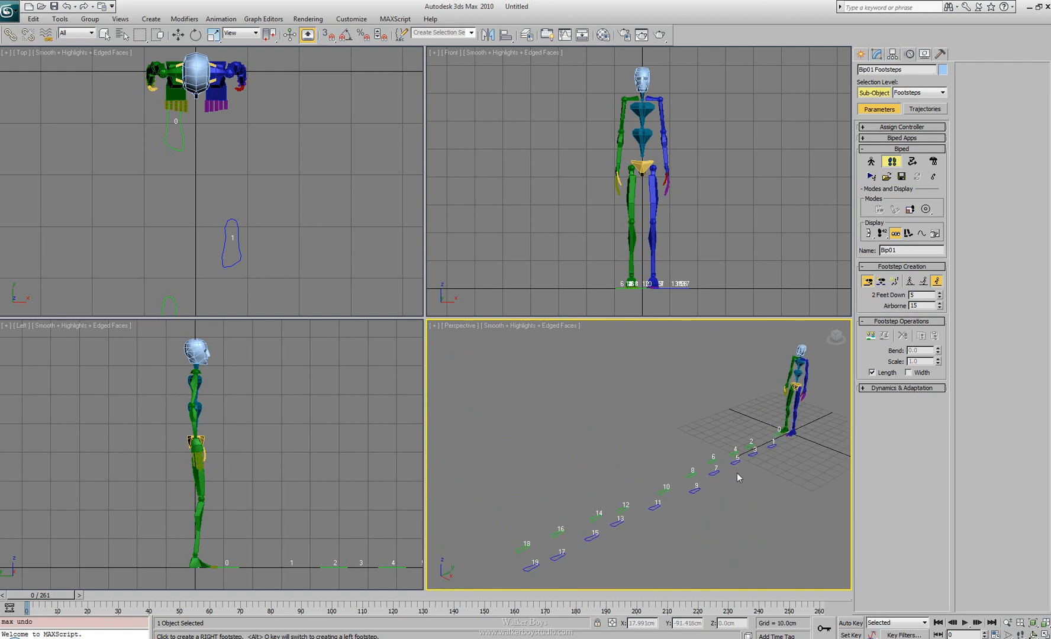
{"action": "mouse_move", "coordinate": [750, 499]}
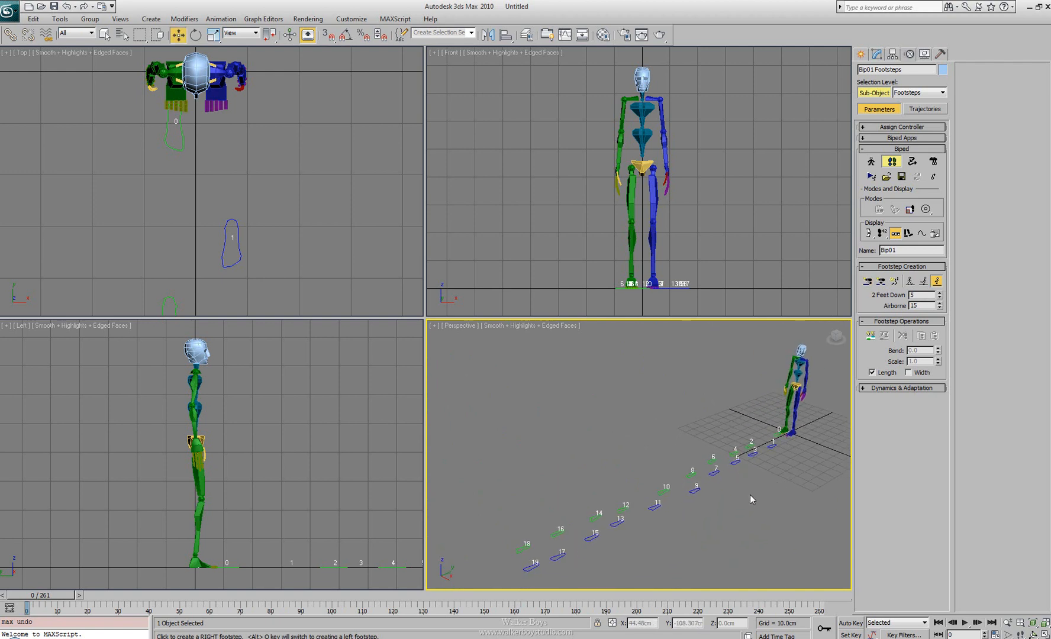